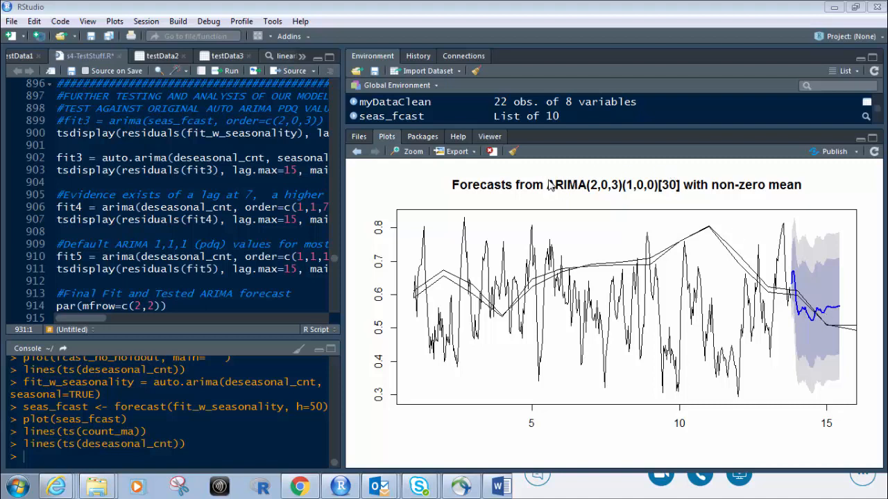
mouse_move(650, 194)
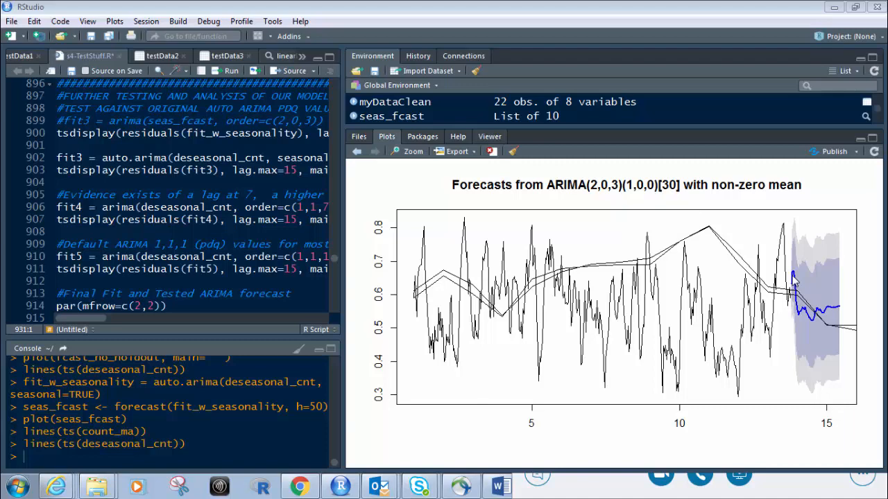
mouse_move(793, 334)
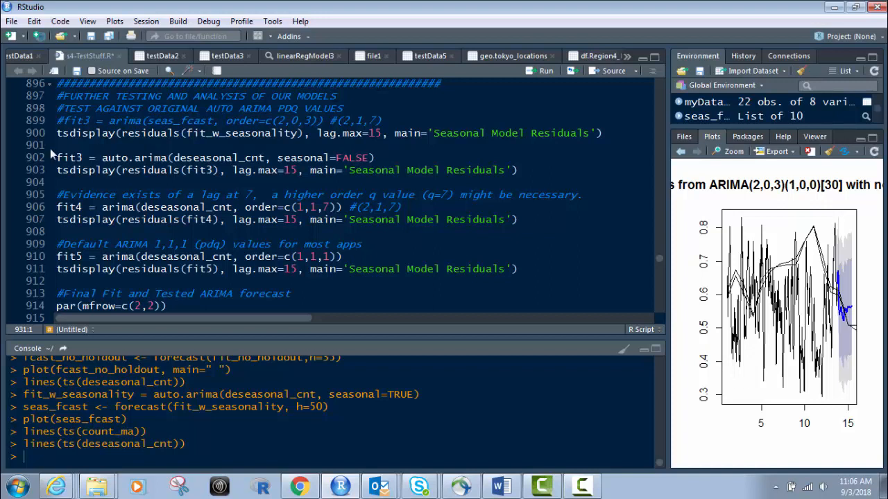
Run tsdisplay on the seasonal fit's residuals from line 900, titled Seasonal Model Residuals.
double_click(83, 132)
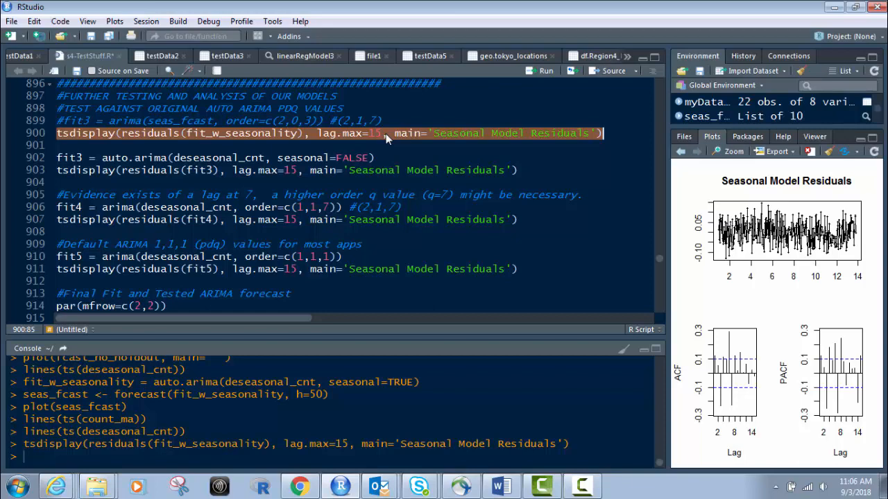
mouse_move(661, 222)
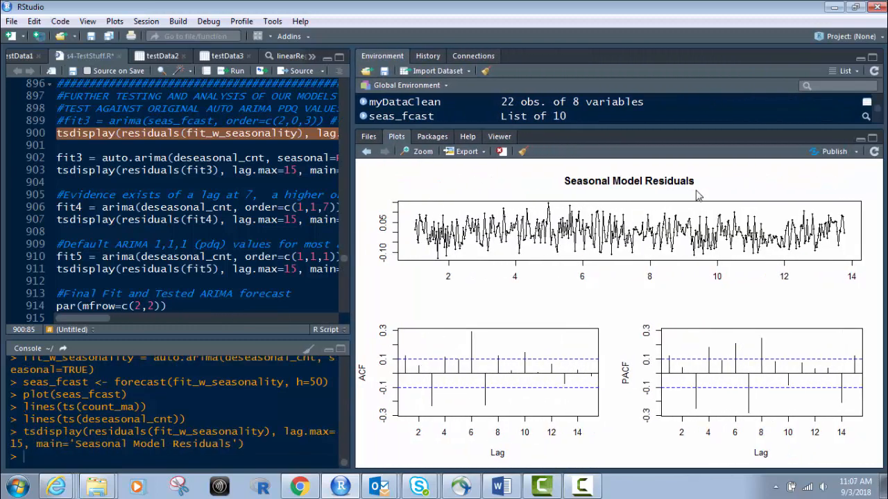
mouse_move(561, 314)
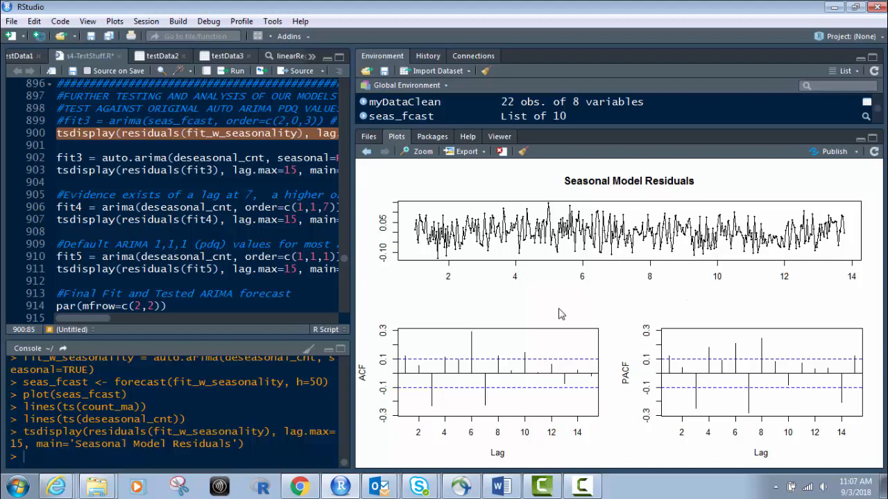
mouse_move(527, 389)
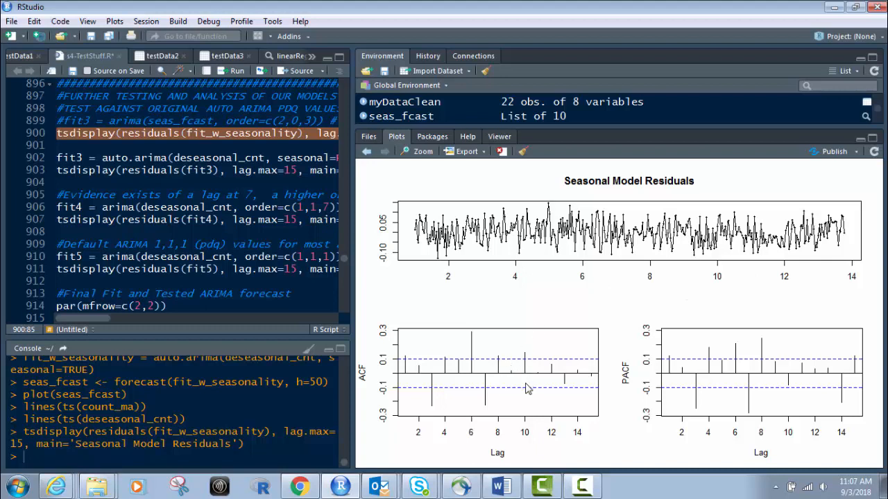
mouse_move(473, 355)
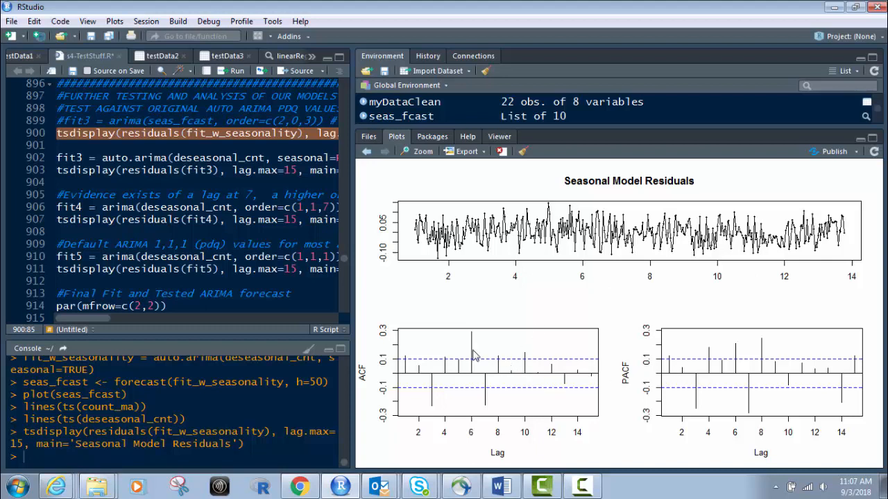
mouse_move(447, 388)
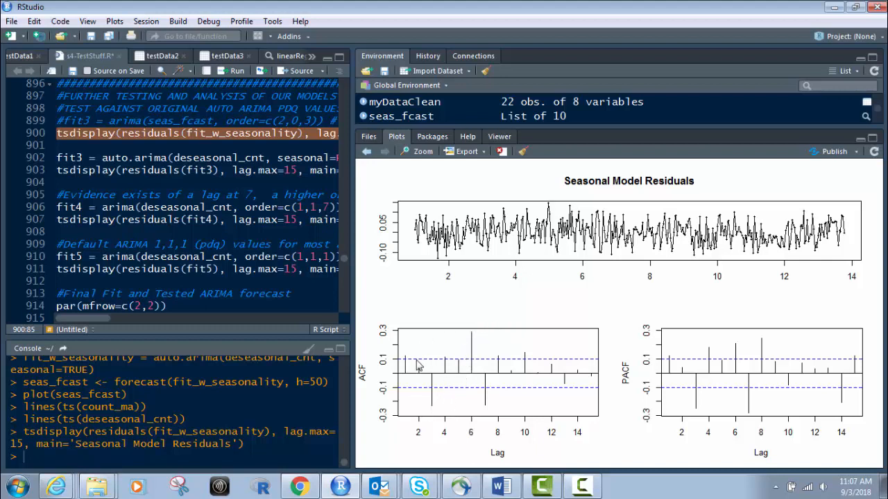
mouse_move(453, 367)
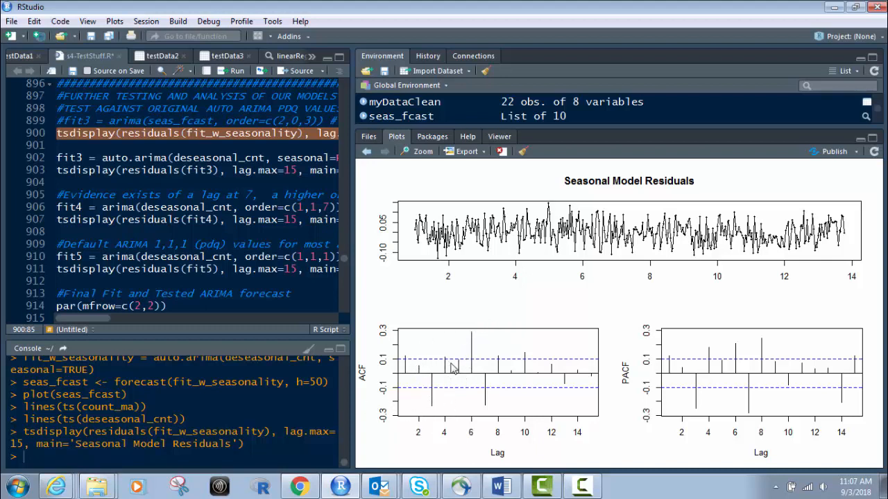
mouse_move(709, 387)
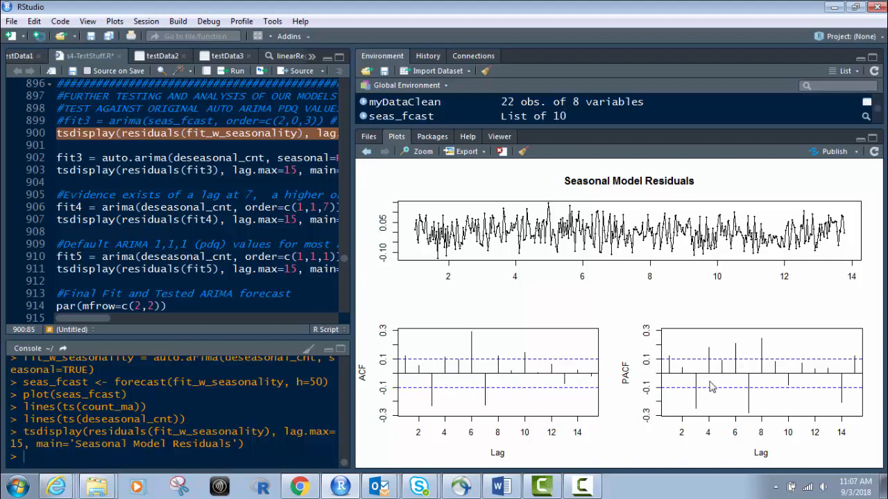
mouse_move(655, 397)
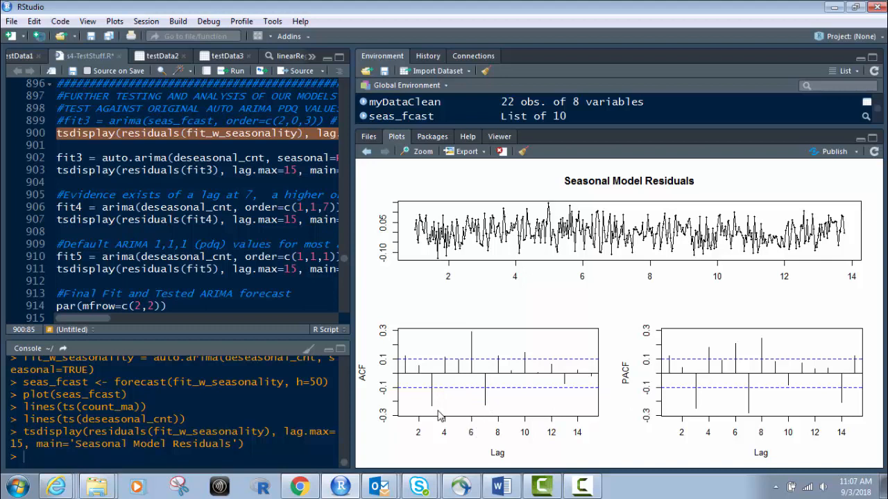
mouse_move(483, 375)
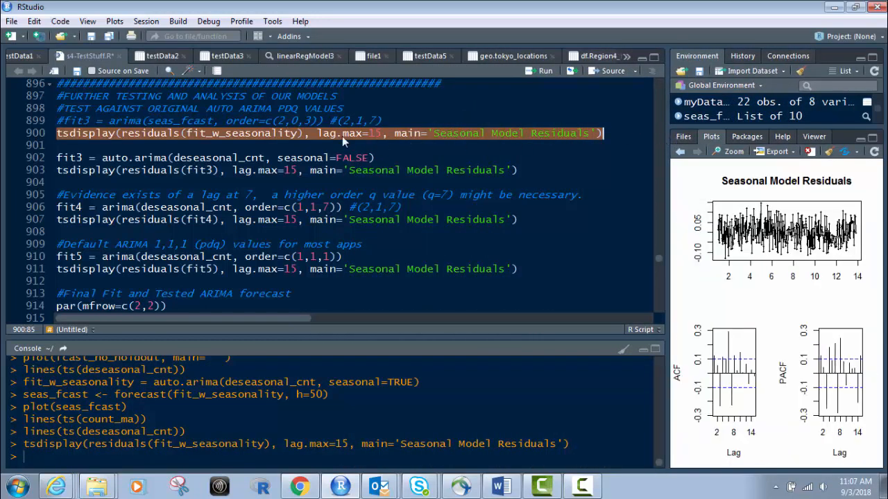
Run lines 902–903: auto.arima with seasonal=FALSE as fit3, plus tsdisplay of its residuals.
click(125, 133)
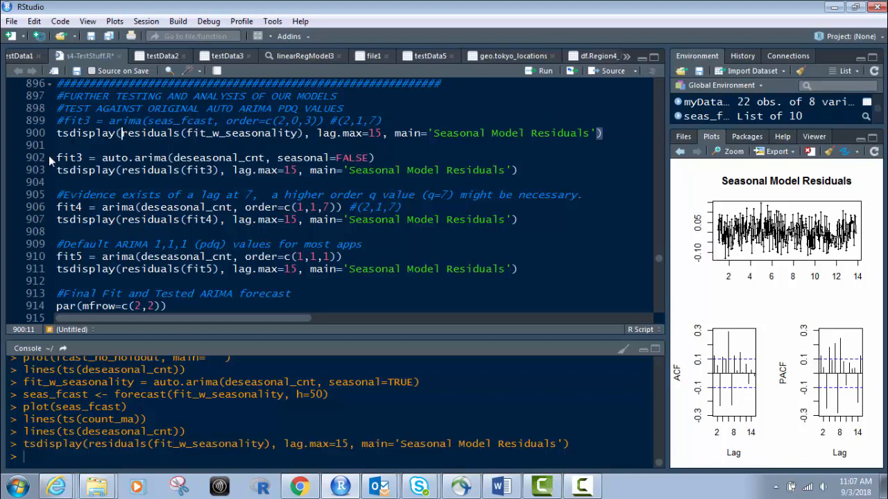
drag(56, 157, 148, 170)
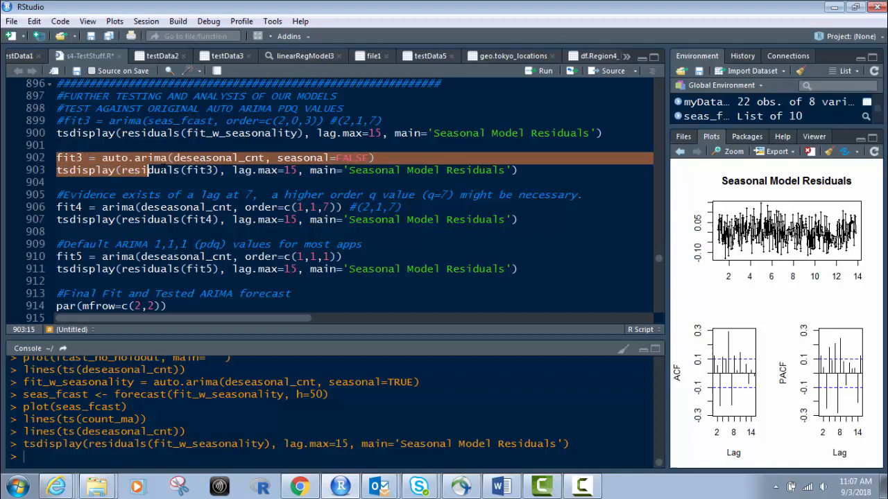
click(520, 169)
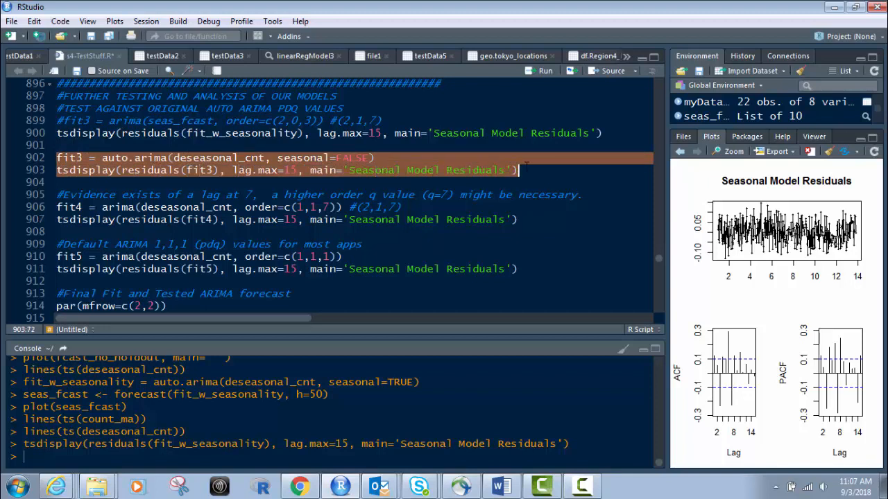
mouse_move(391, 158)
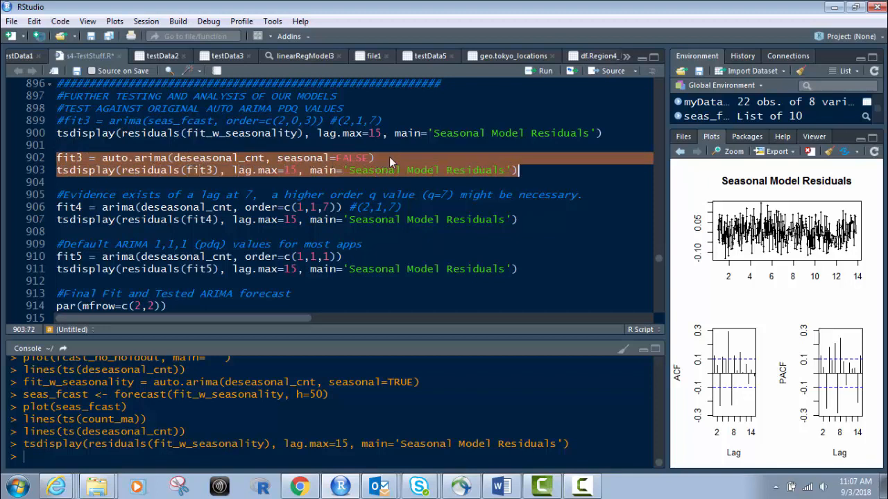
mouse_move(253, 165)
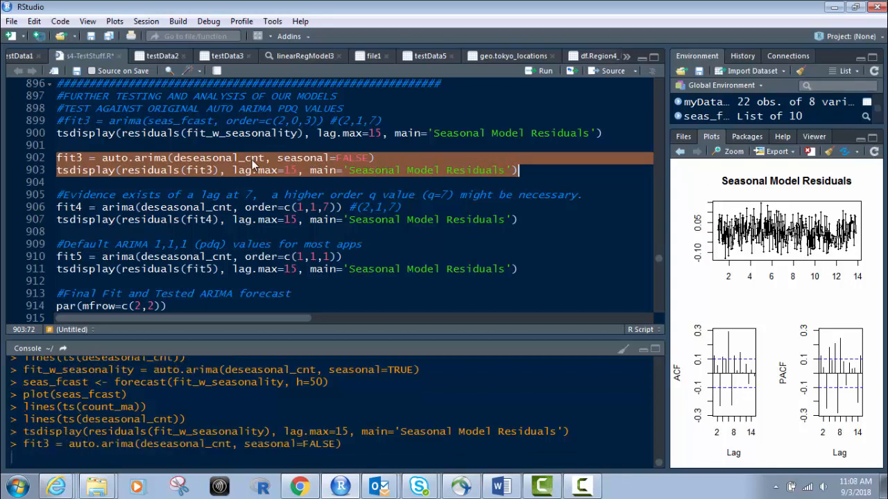
click(542, 70)
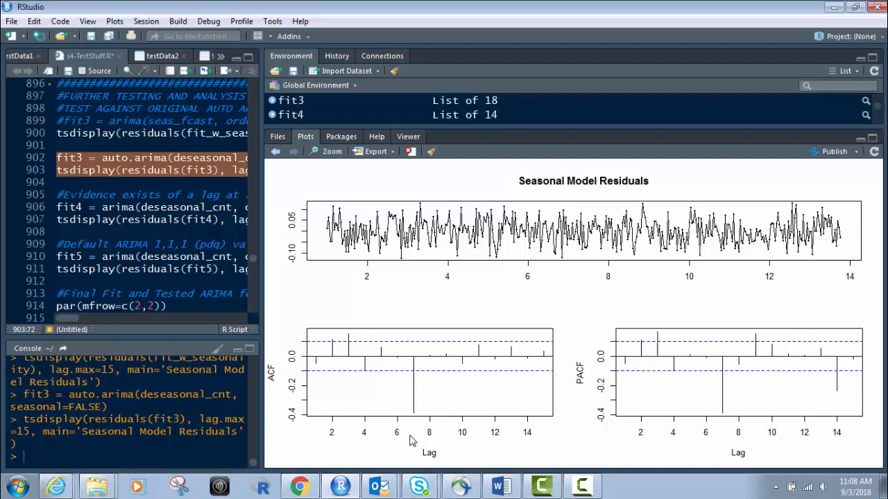
mouse_move(789, 377)
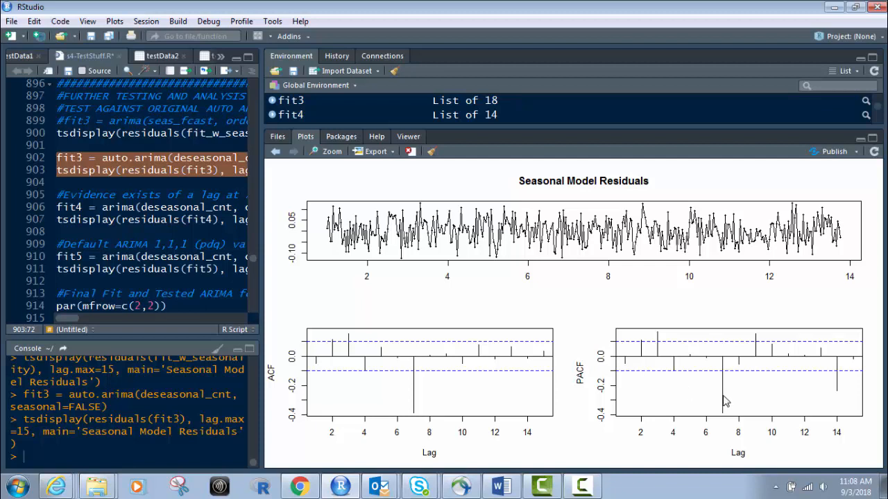
mouse_move(728, 409)
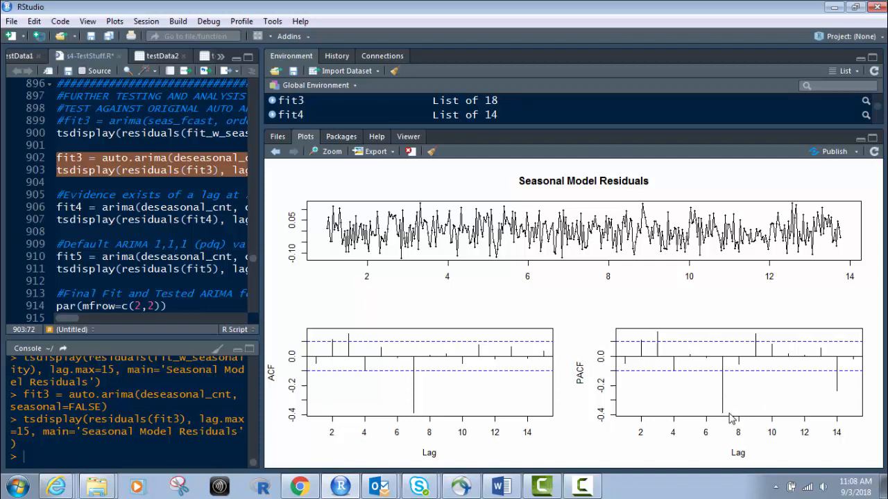
mouse_move(844, 387)
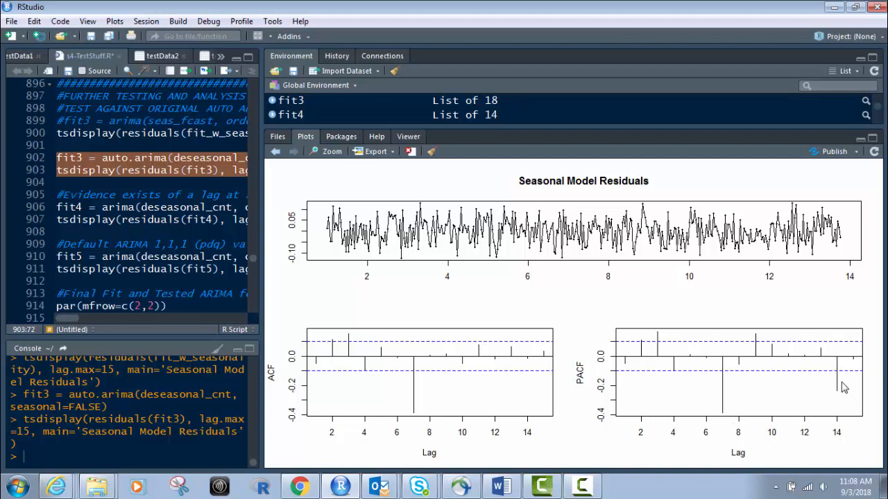
mouse_move(859, 389)
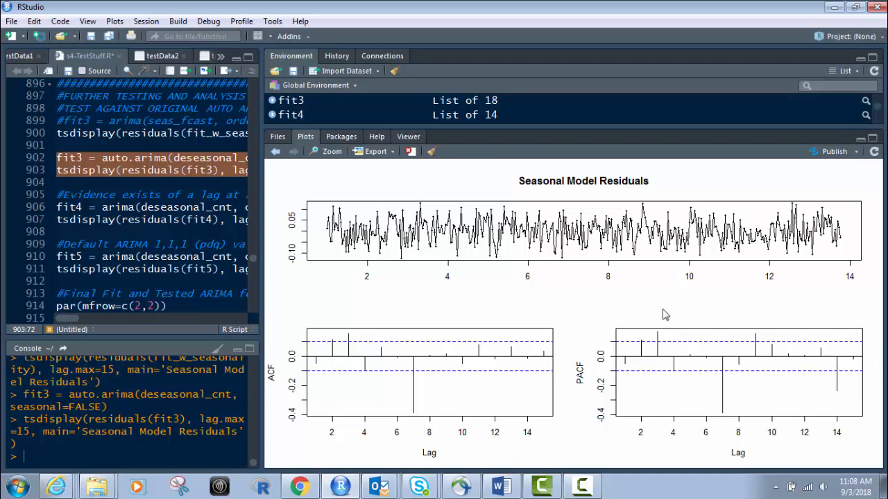
mouse_move(255, 268)
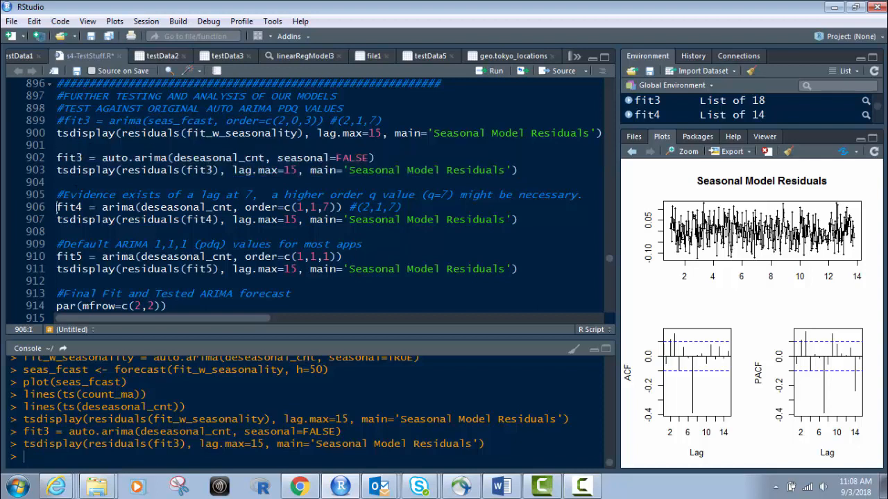
Select lines 906–907 fitting arima order c(1,1,7) as fit4 and displaying its residuals.
drag(57, 207, 471, 219)
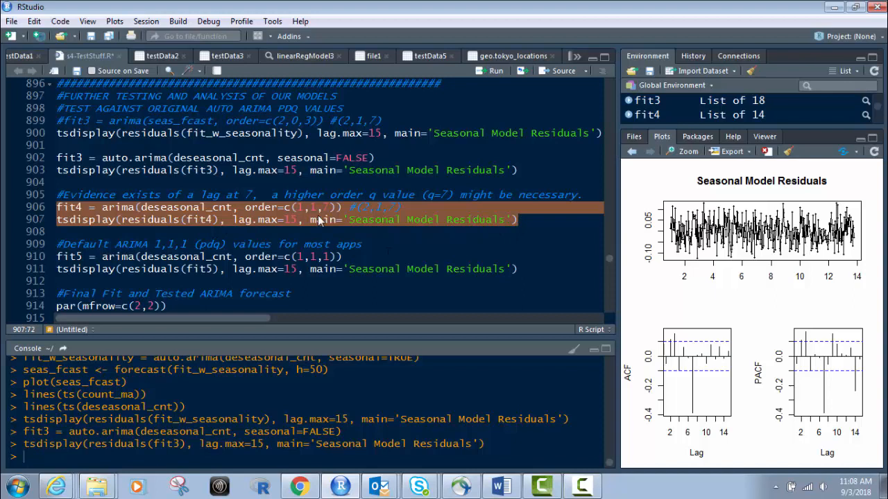
mouse_move(341, 219)
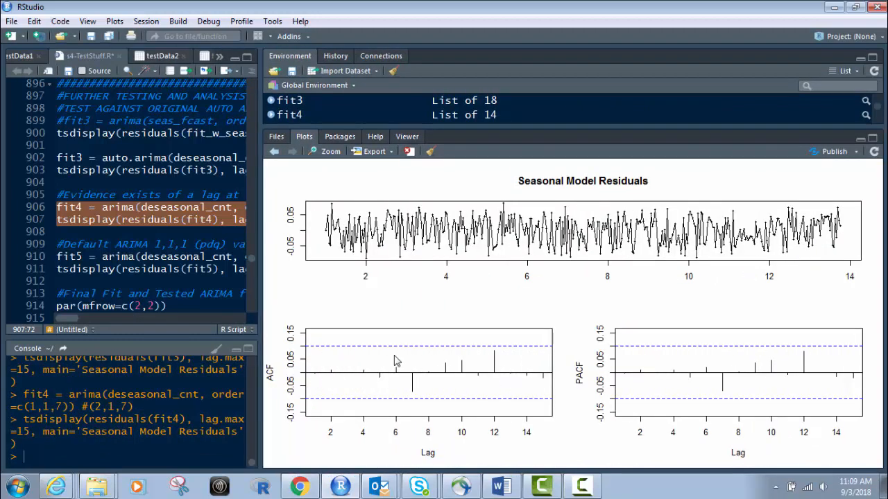
mouse_move(502, 318)
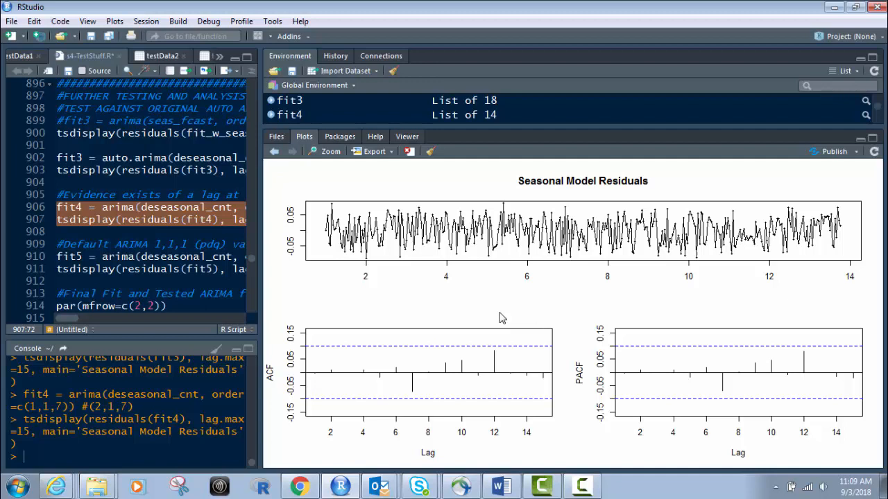
mouse_move(292, 338)
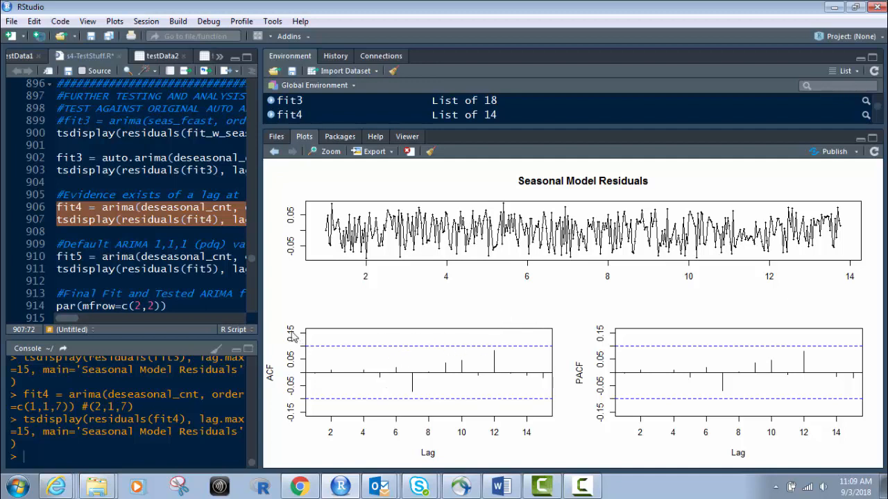
mouse_move(290, 314)
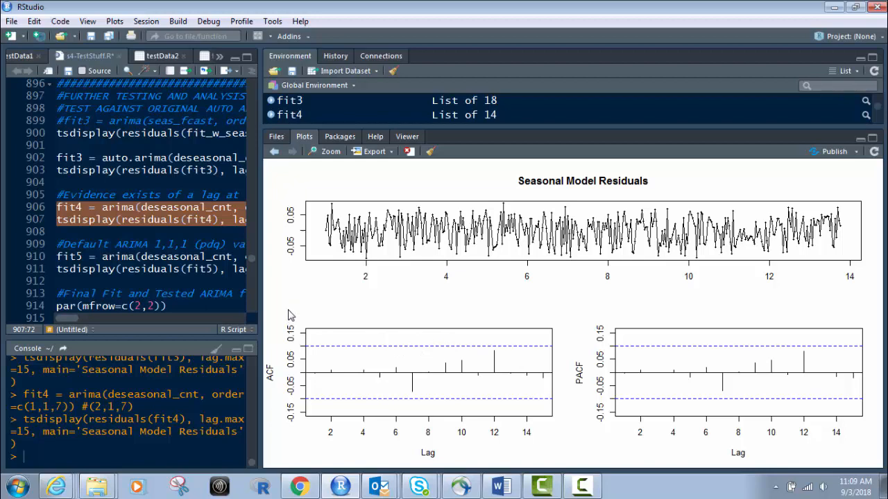
mouse_move(269, 153)
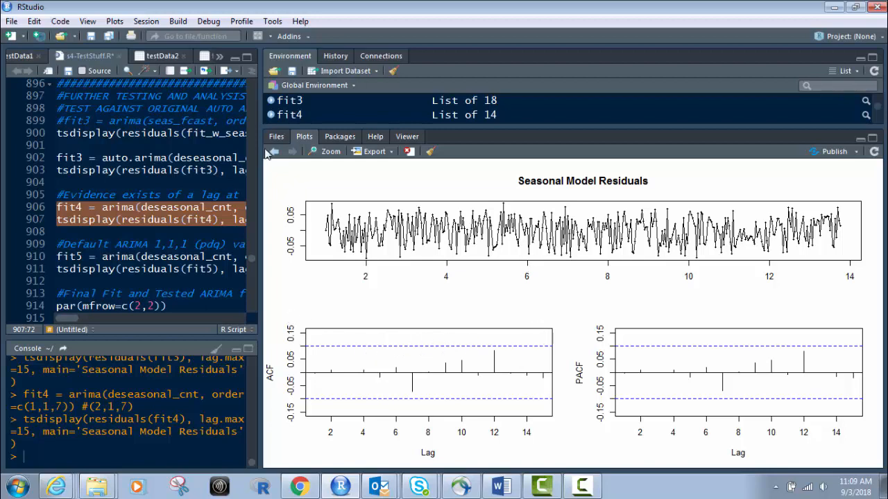
mouse_move(264, 176)
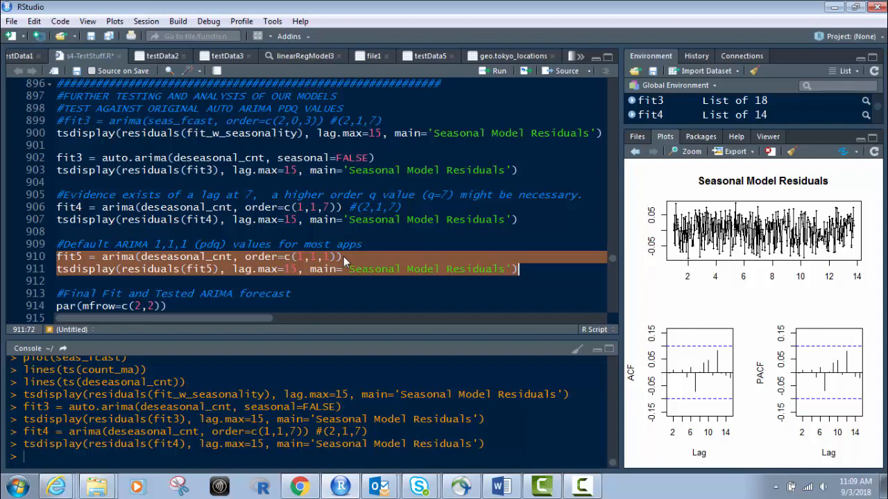
mouse_move(444, 273)
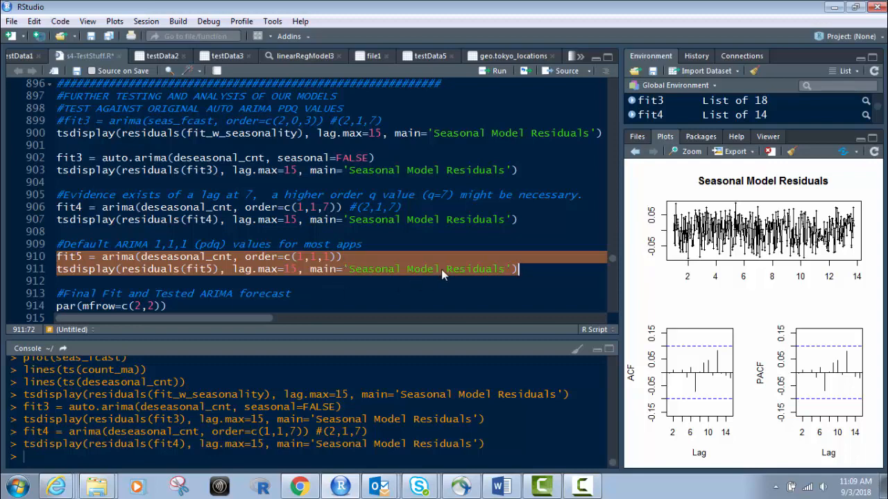
Run lines 910–911 to fit ARIMA(1,1,1) as fit5 and plot its residual ACF/PACF.
click(491, 70)
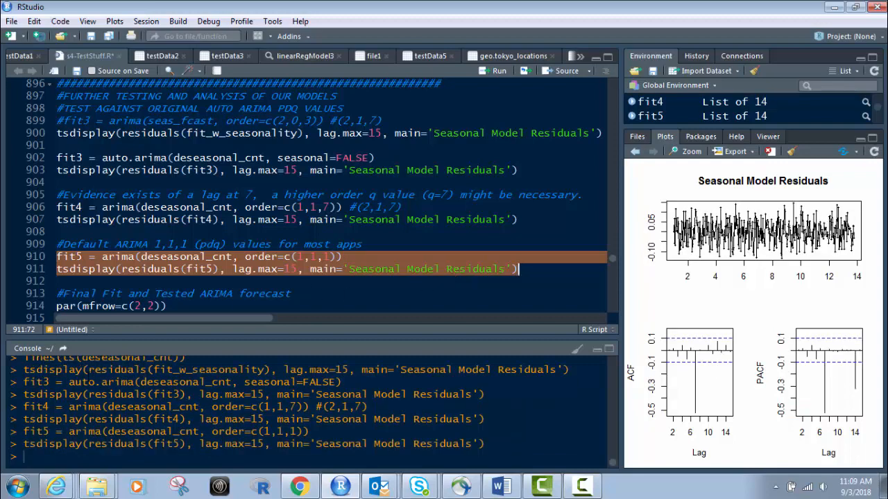
mouse_move(616, 267)
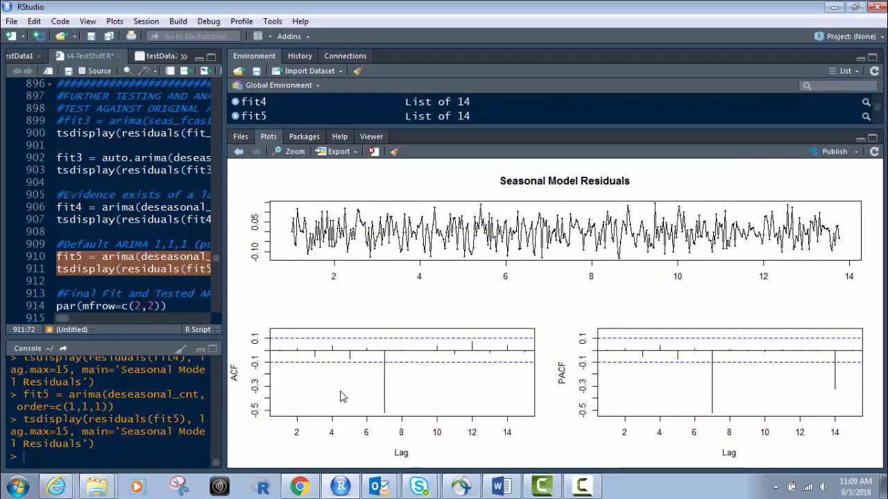
mouse_move(691, 373)
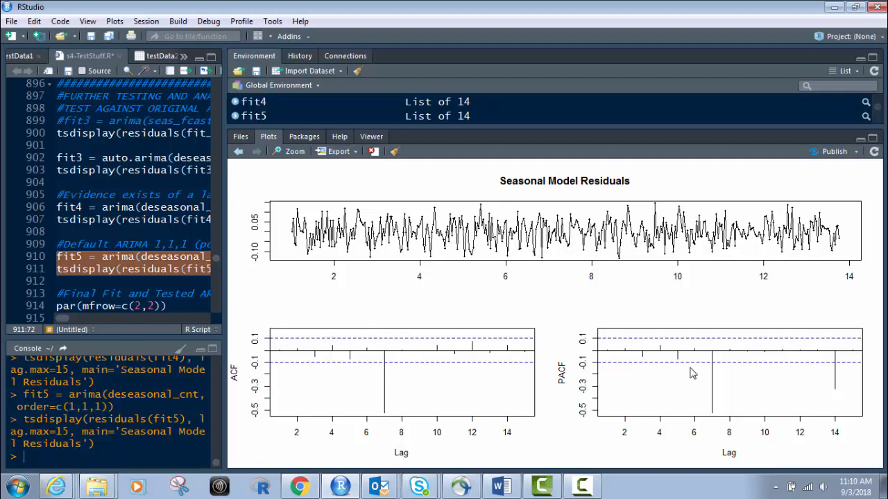
mouse_move(677, 334)
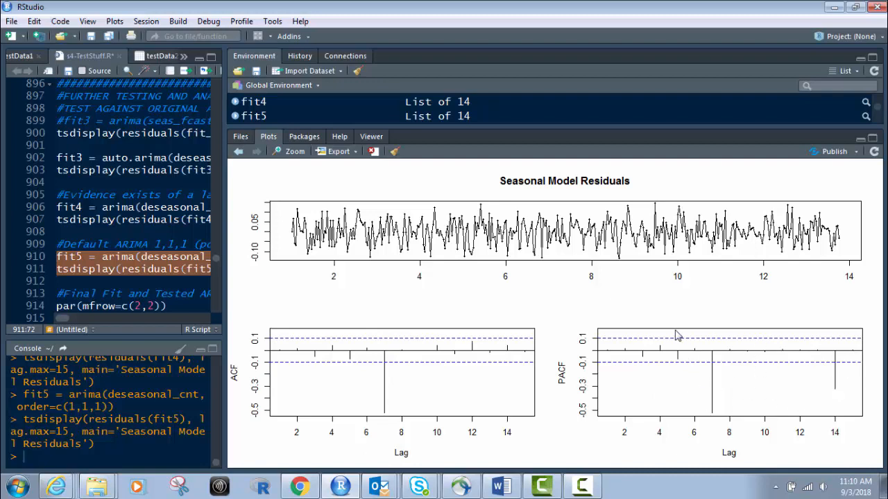
mouse_move(223, 199)
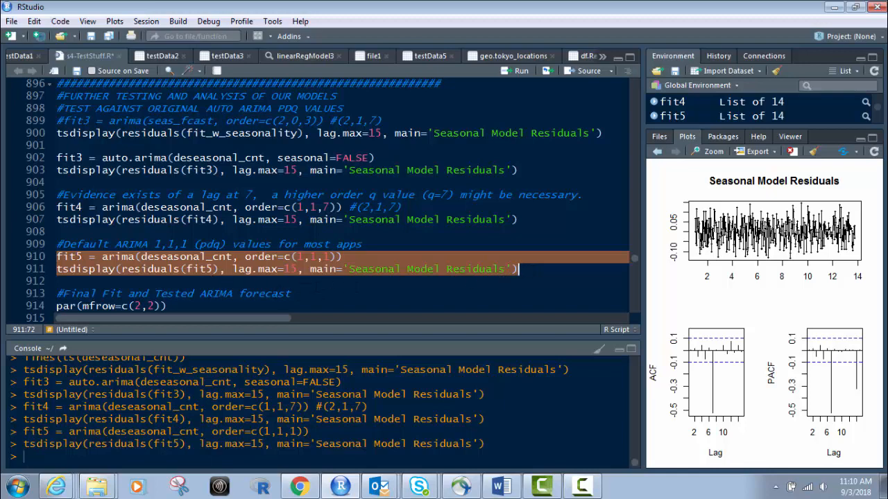
mouse_move(309, 269)
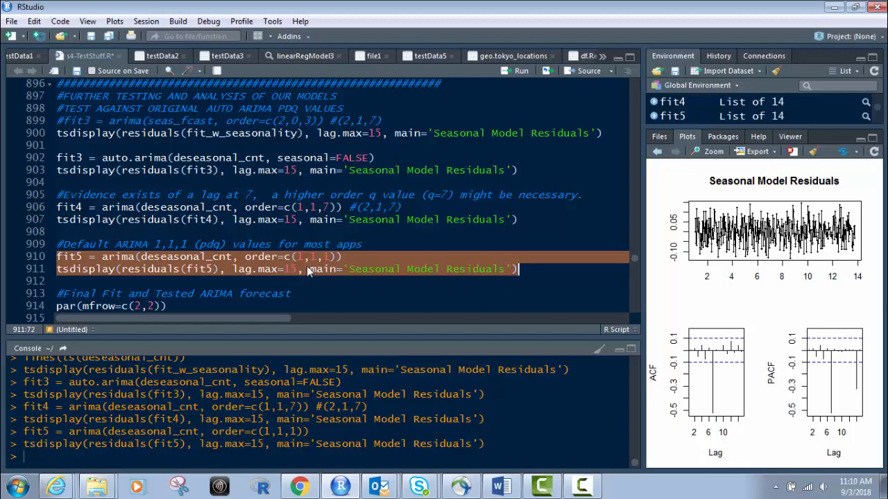
mouse_move(472, 310)
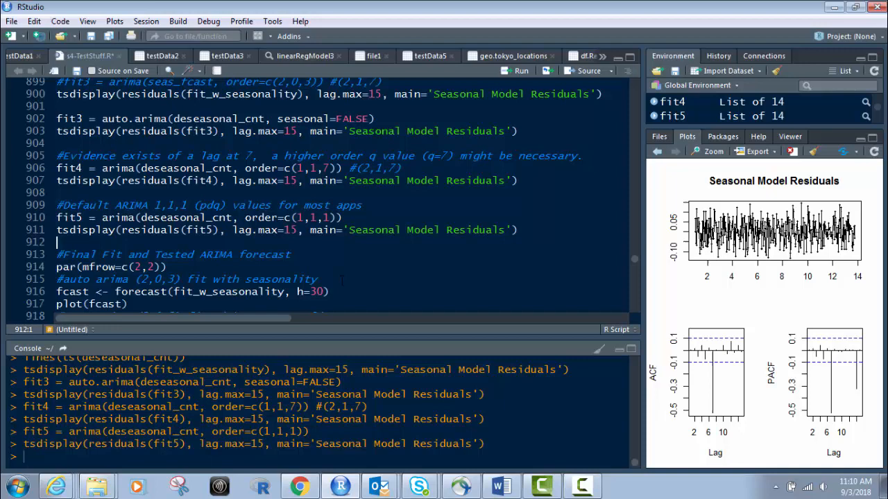
scroll(down, 3)
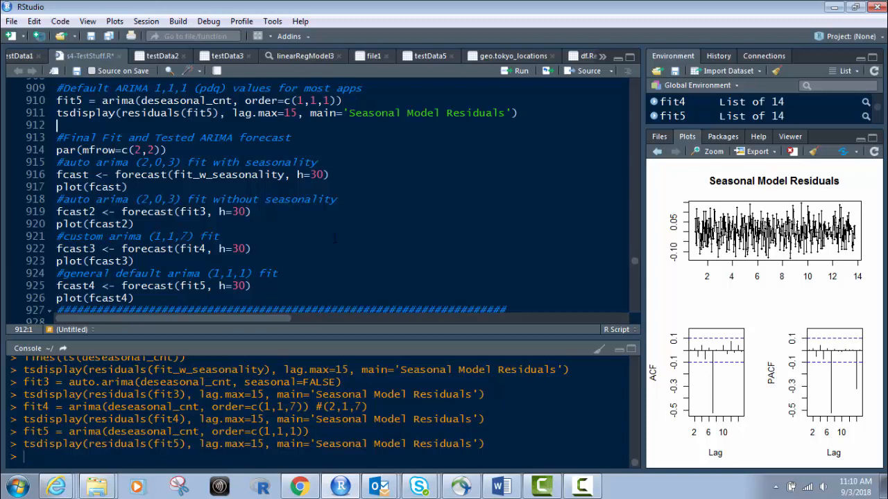
mouse_move(817, 380)
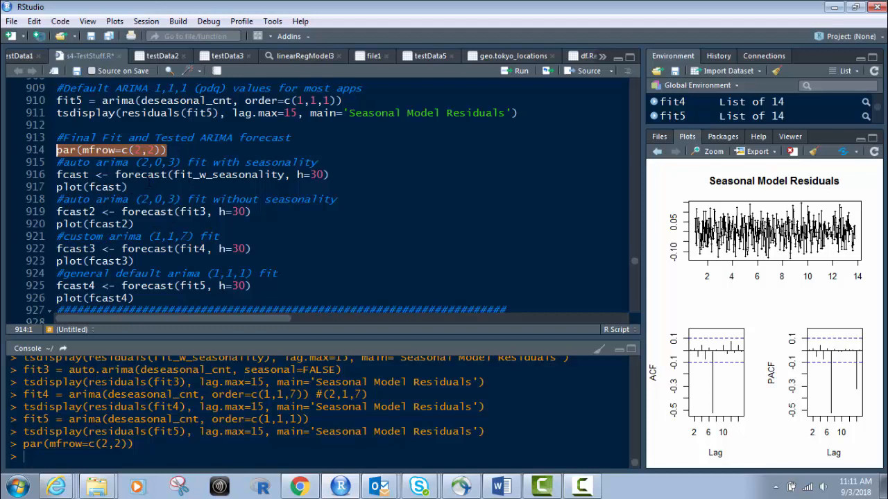
mouse_move(187, 162)
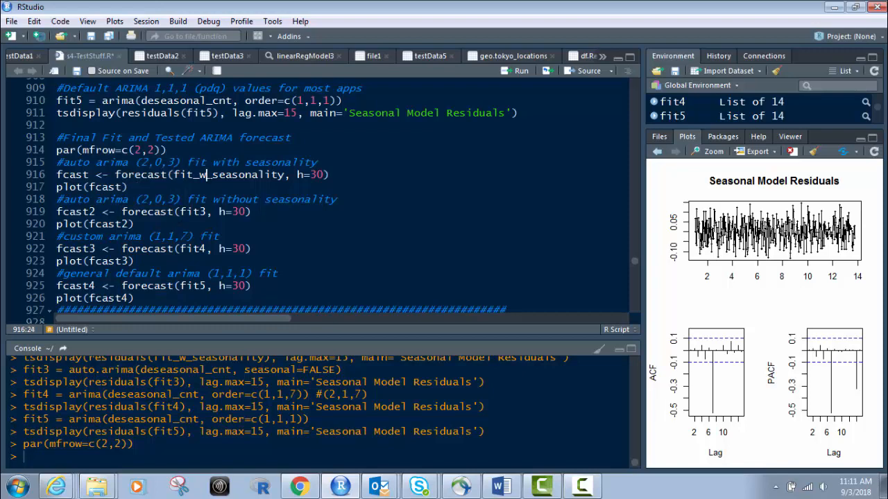
Highlight fit_w_seasonality, fit3 and fcast2 in the forecast code to explain the models.
double_click(208, 174)
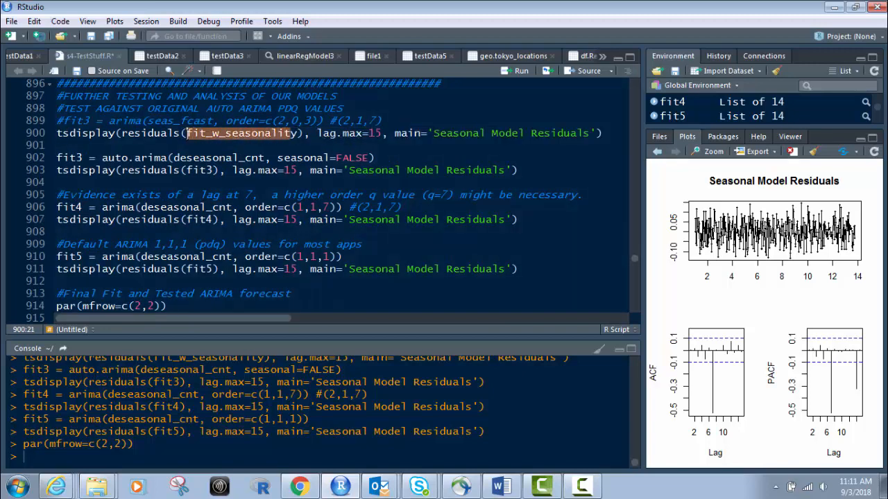
scroll(down, 3)
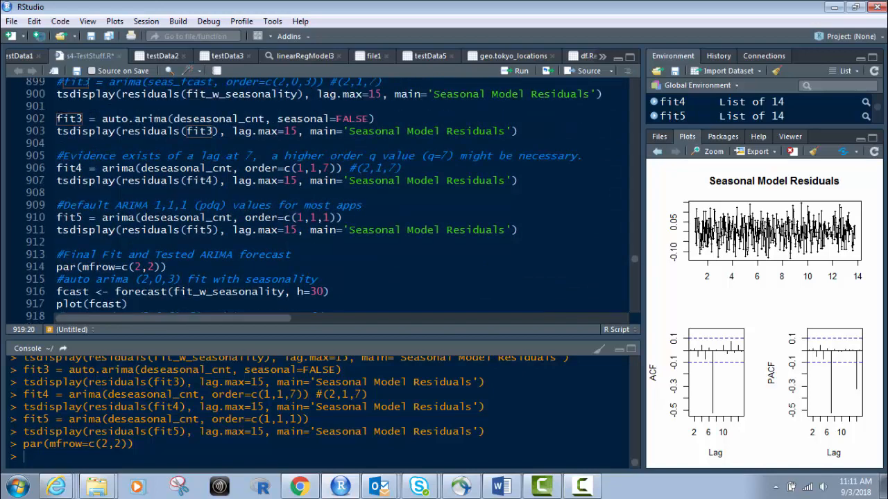
double_click(68, 118)
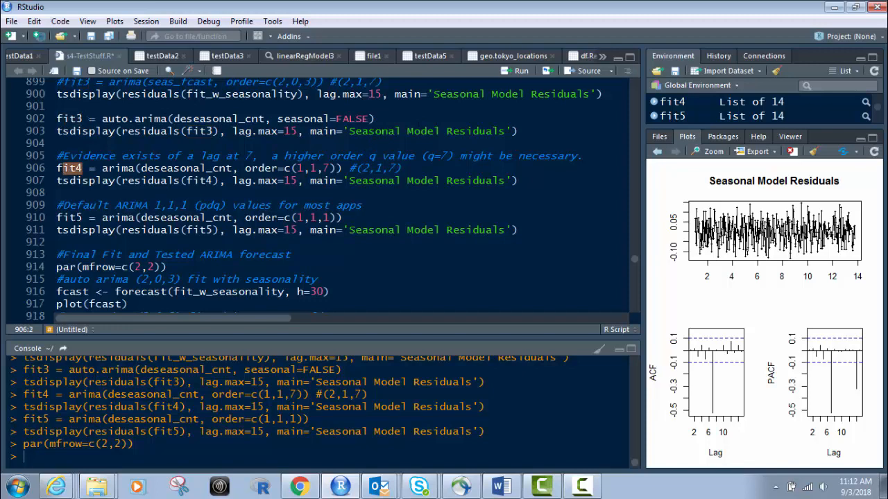
scroll(down, 3)
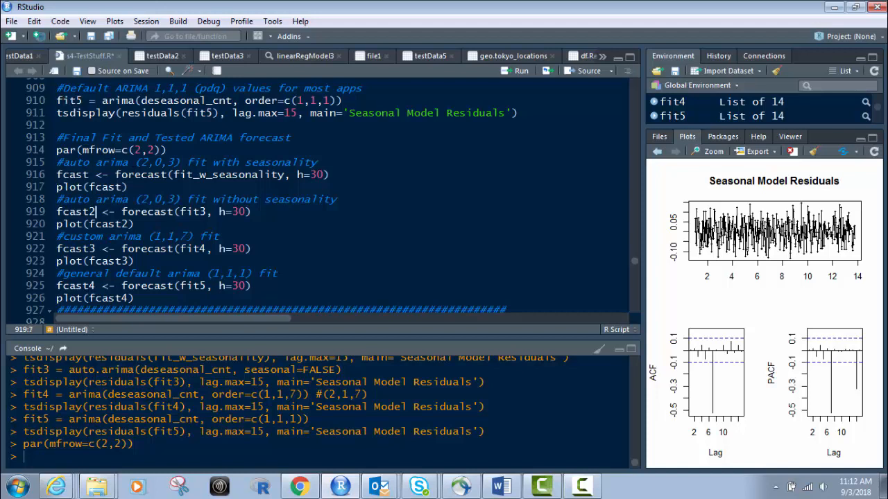
double_click(76, 249)
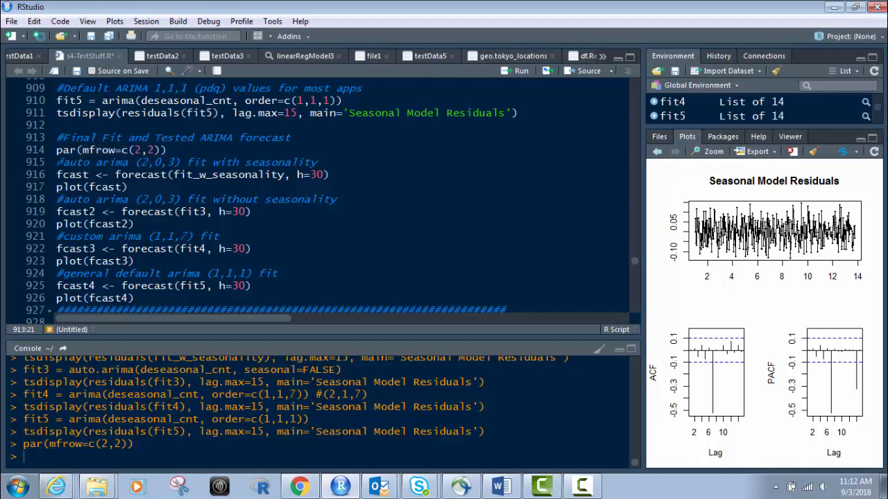
Run lines 916–926, making 30-step forecasts for all four models and plotting them.
drag(56, 174, 128, 261)
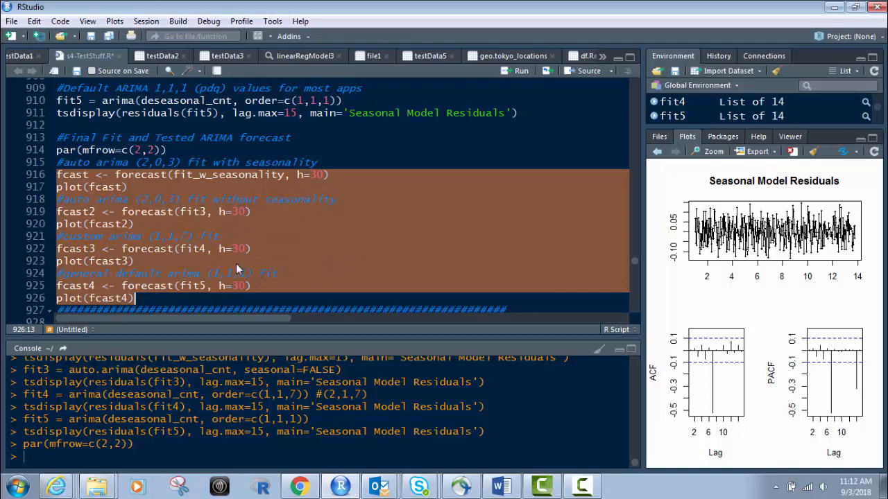
mouse_move(236, 213)
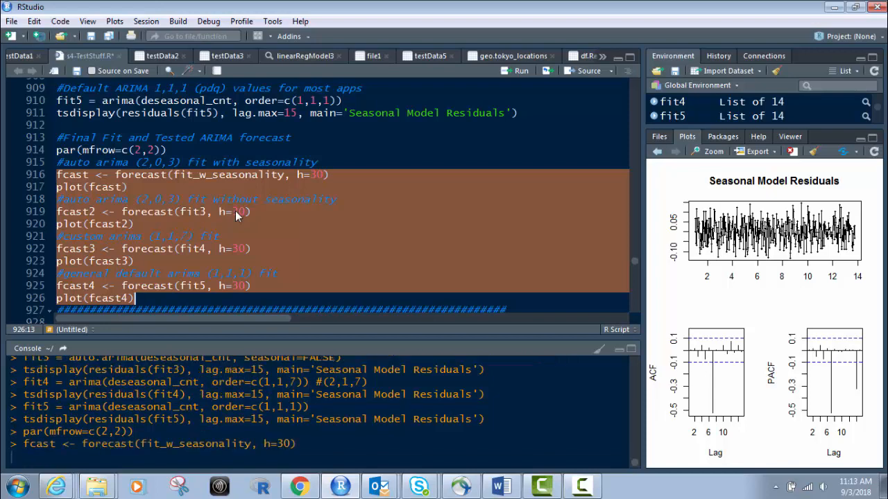
key(Return)
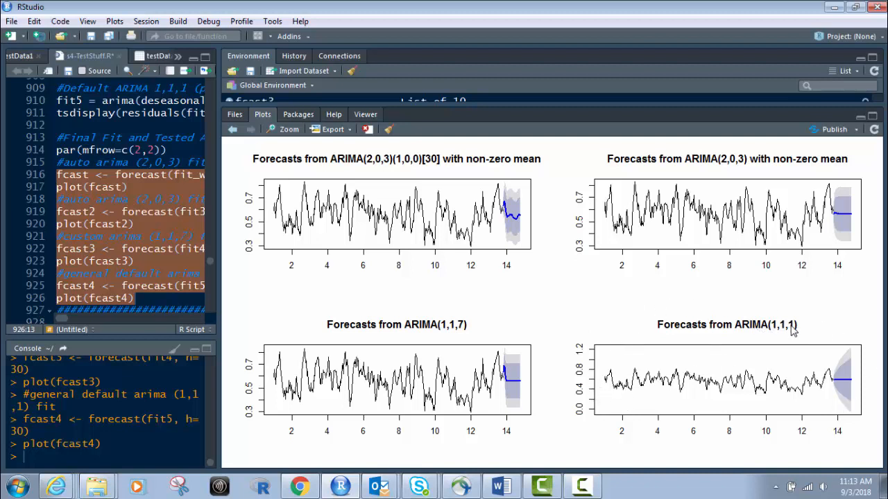
mouse_move(804, 331)
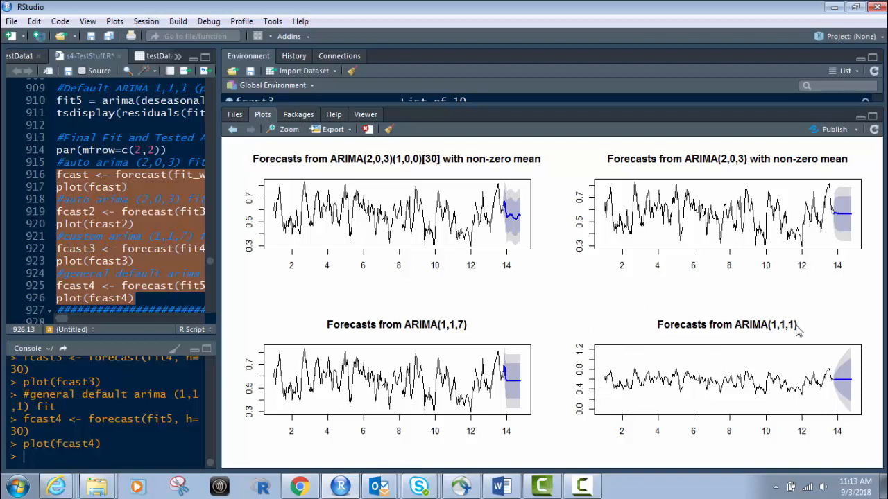
mouse_move(295, 358)
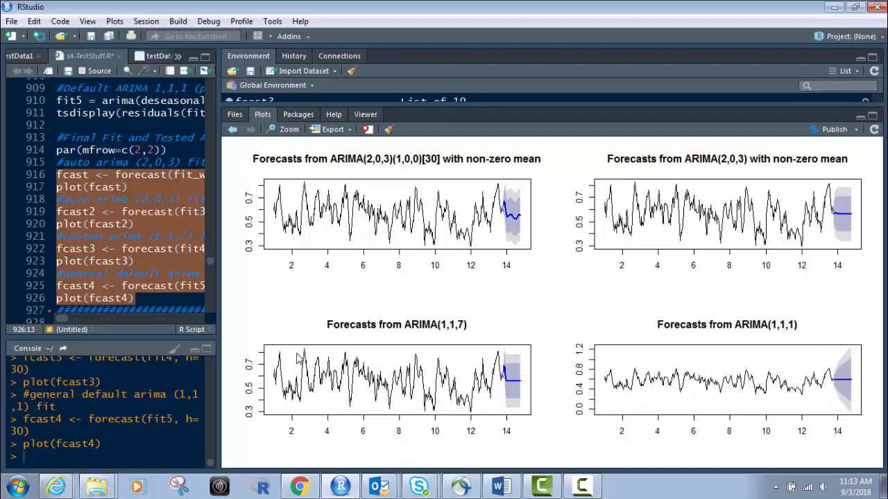
mouse_move(317, 272)
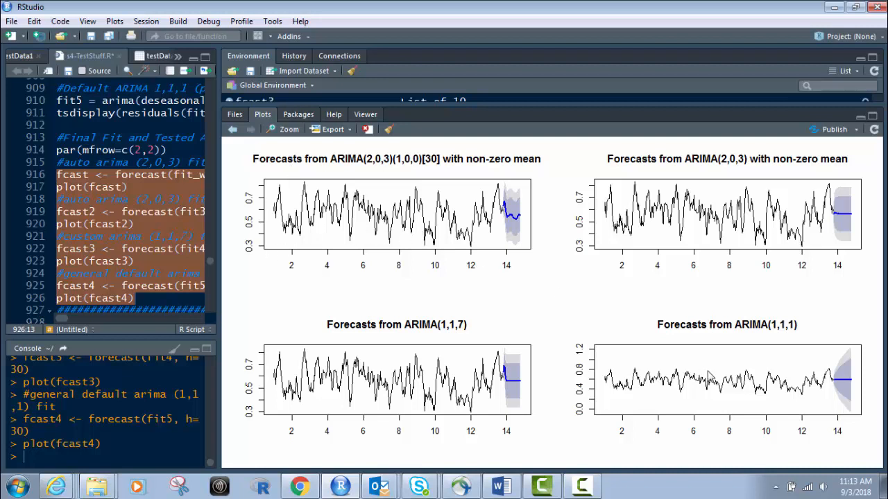
mouse_move(736, 171)
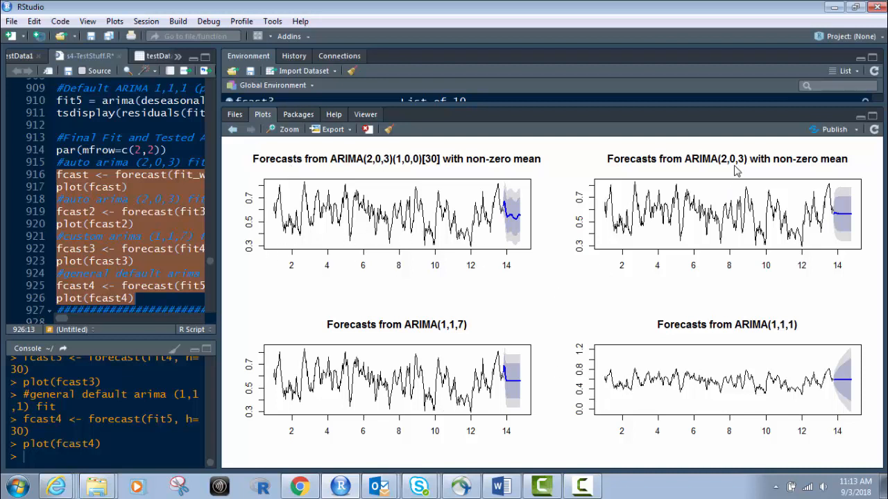
mouse_move(791, 373)
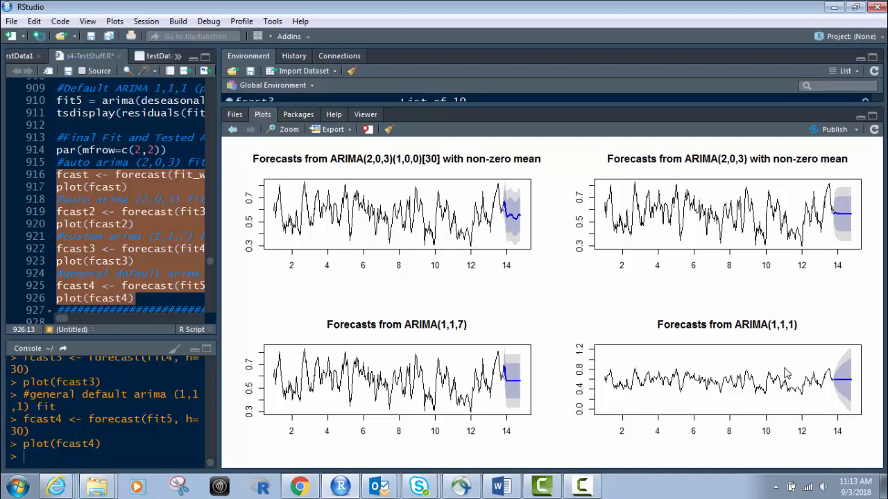
mouse_move(595, 350)
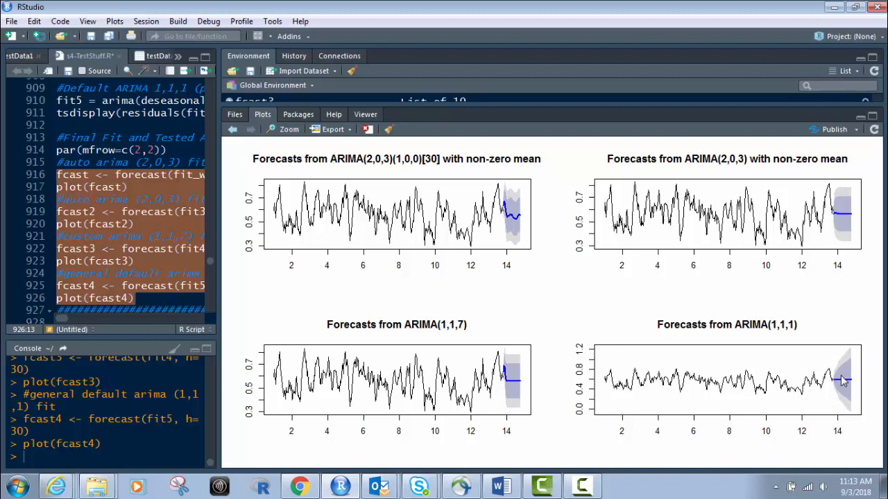
mouse_move(523, 359)
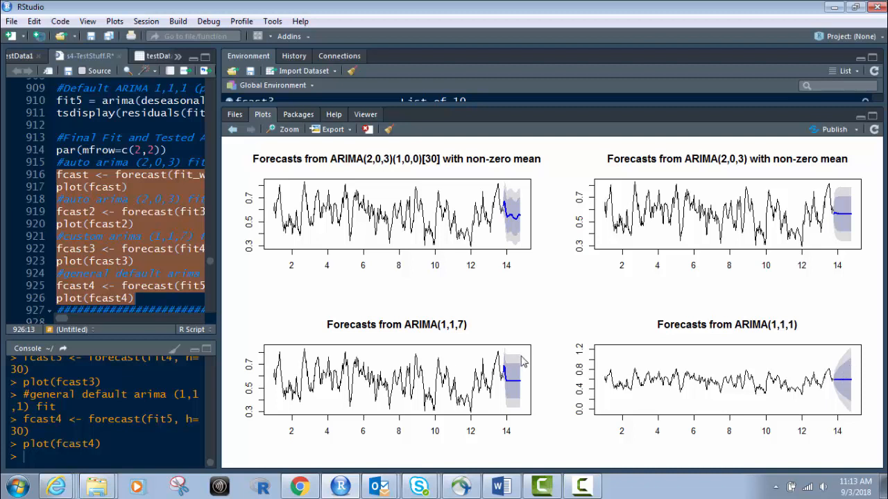
mouse_move(519, 361)
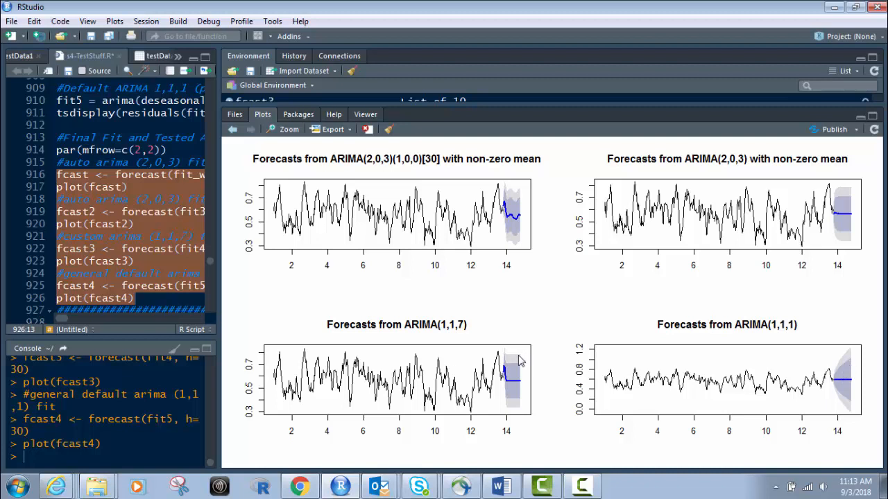
mouse_move(846, 375)
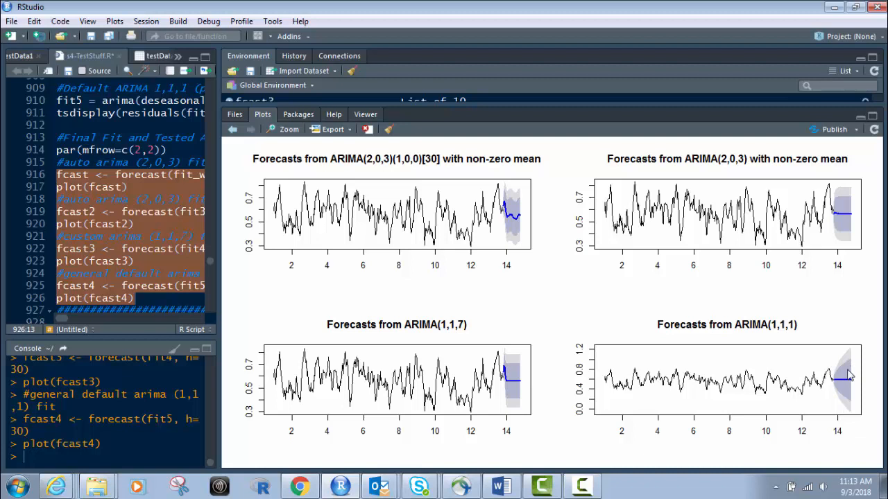
mouse_move(843, 373)
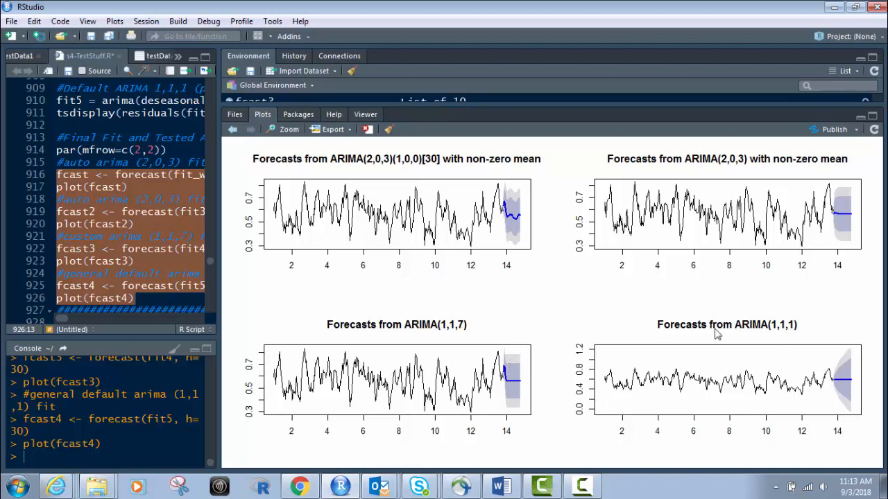
mouse_move(740, 334)
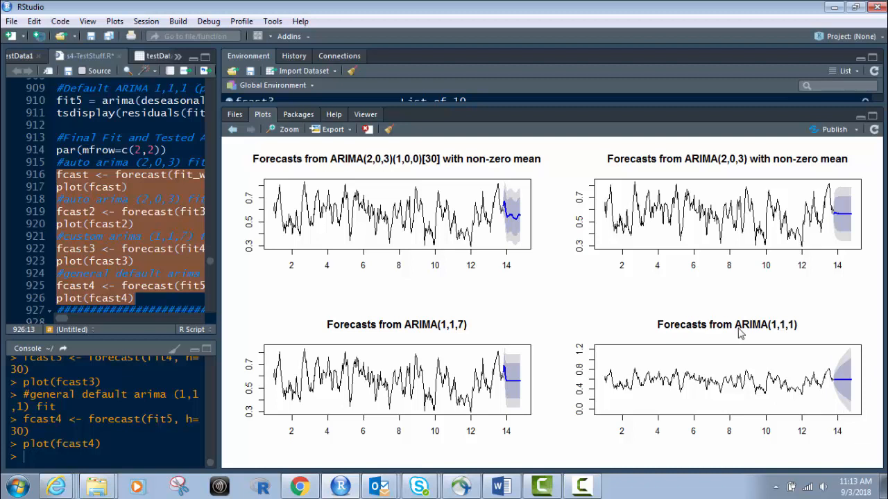
mouse_move(602, 286)
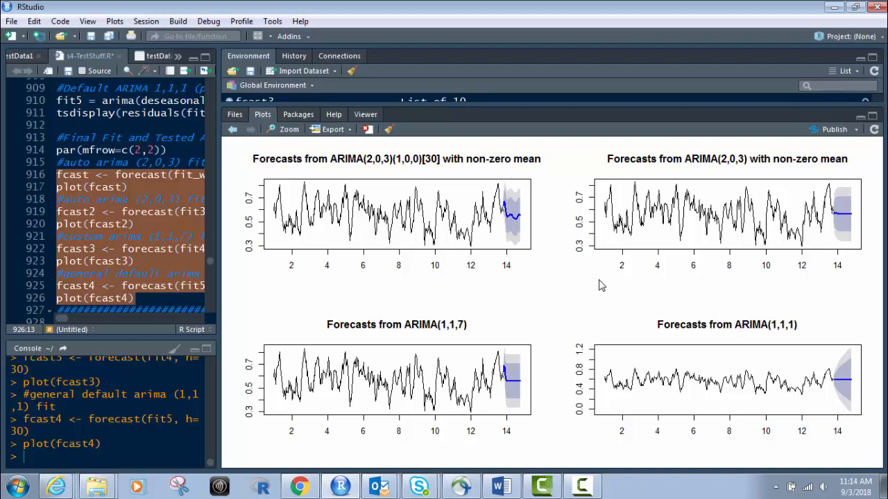
mouse_move(664, 332)
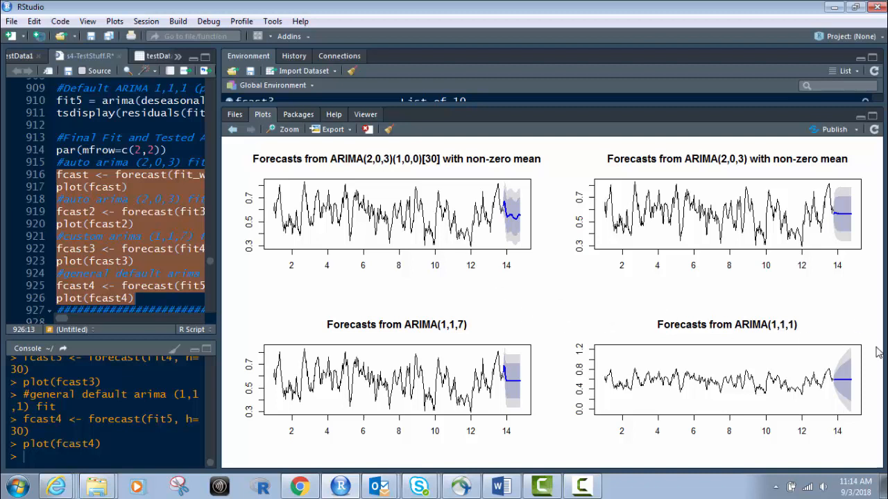
mouse_move(456, 125)
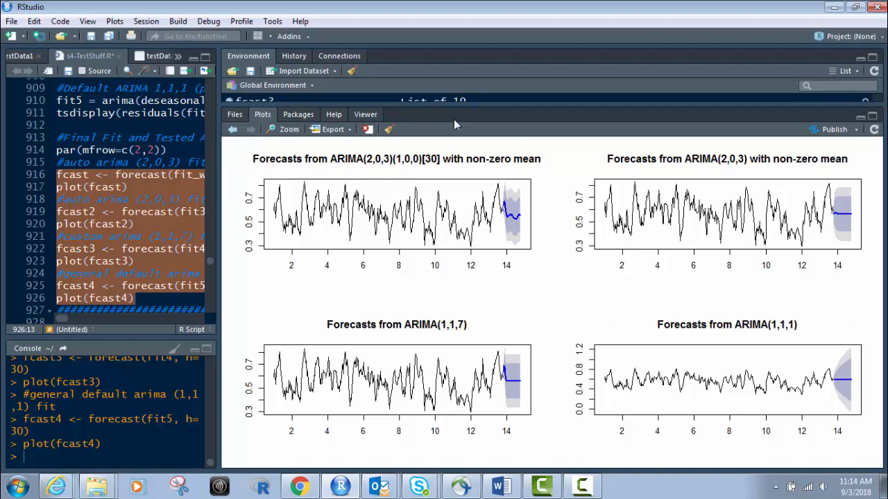
mouse_move(382, 163)
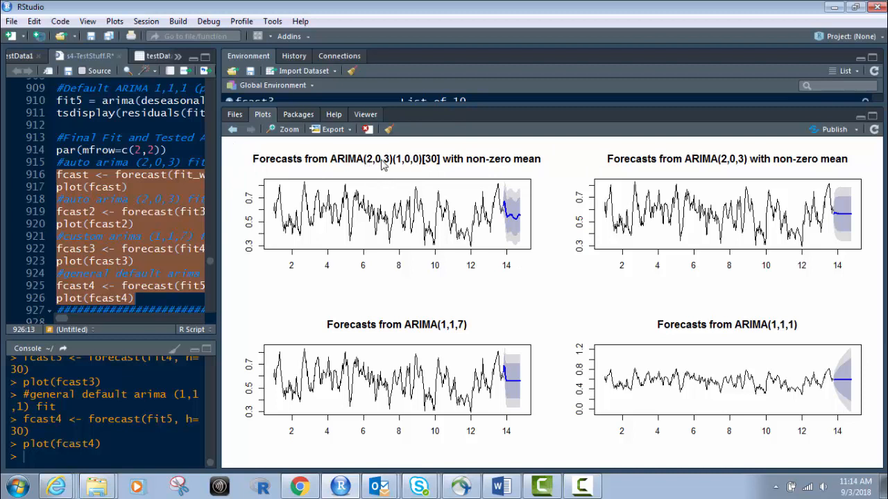
mouse_move(525, 224)
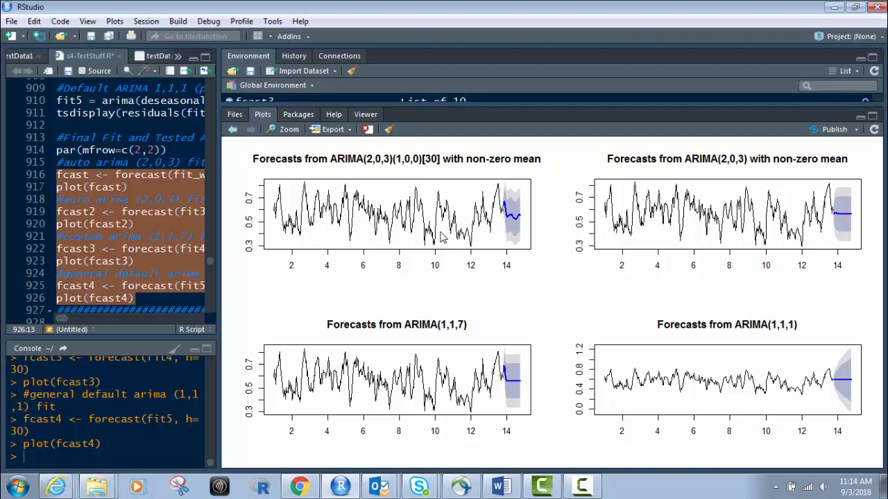
mouse_move(437, 308)
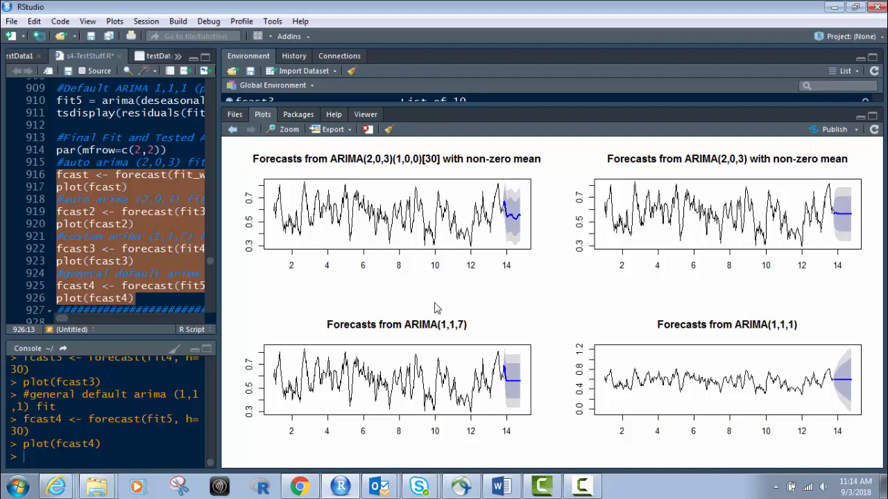
mouse_move(447, 336)
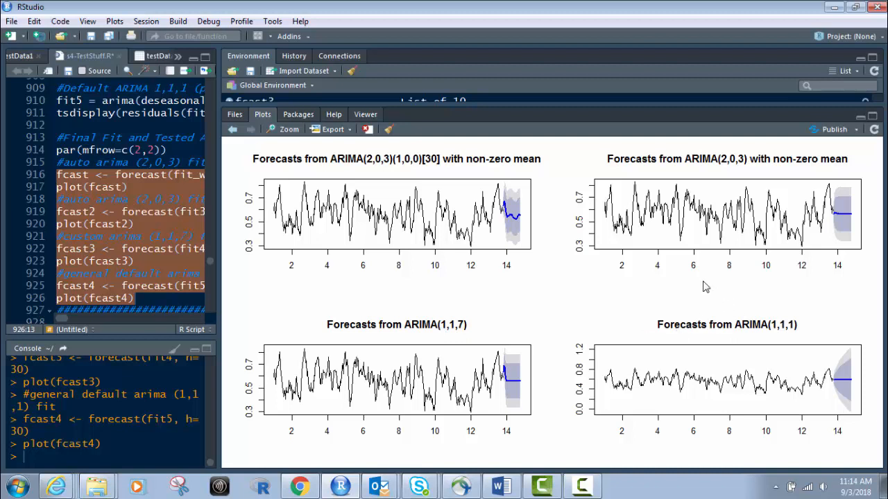
mouse_move(352, 354)
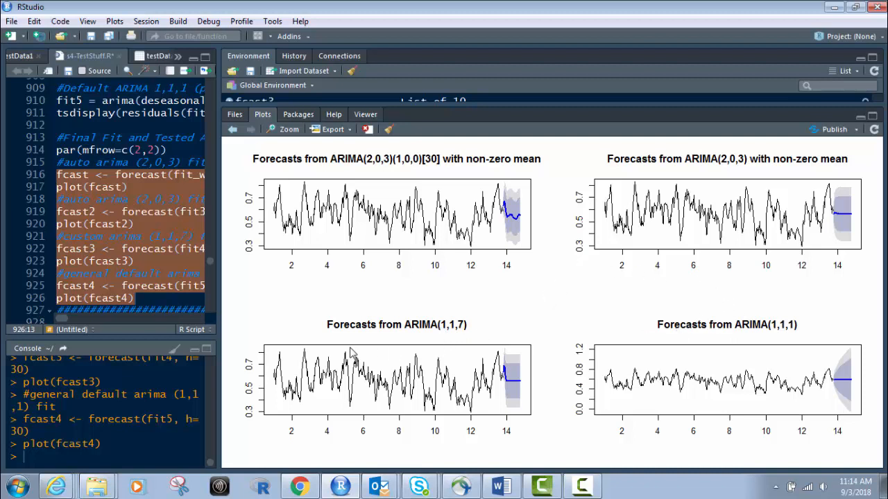
mouse_move(322, 388)
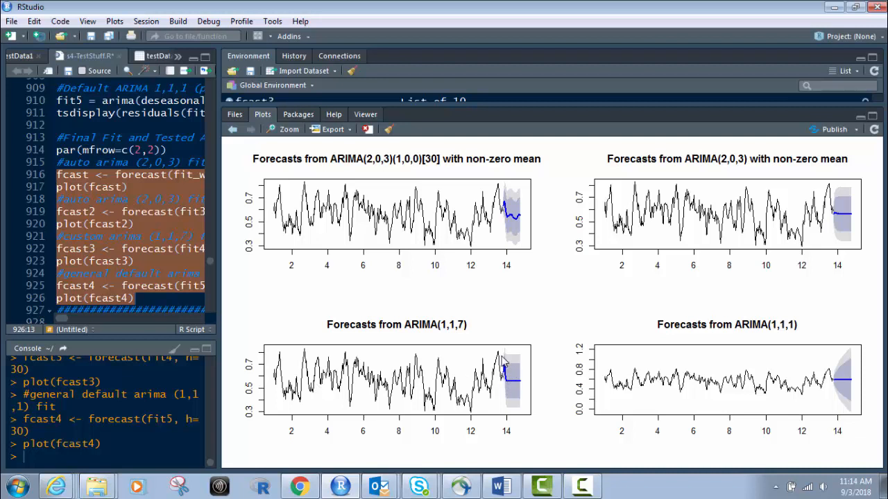
mouse_move(503, 342)
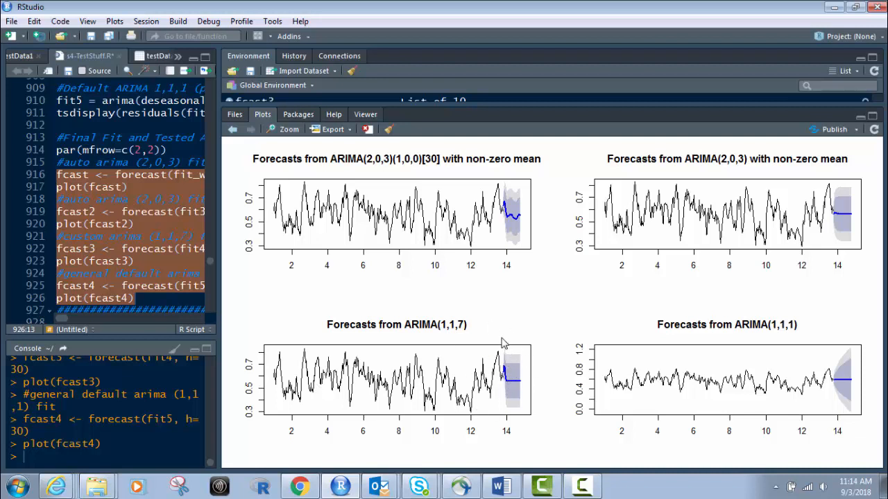
mouse_move(766, 233)
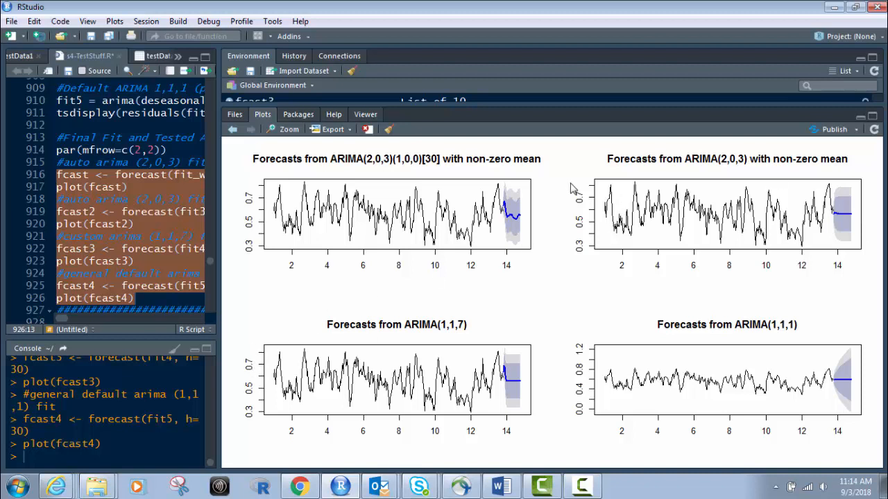
mouse_move(238, 197)
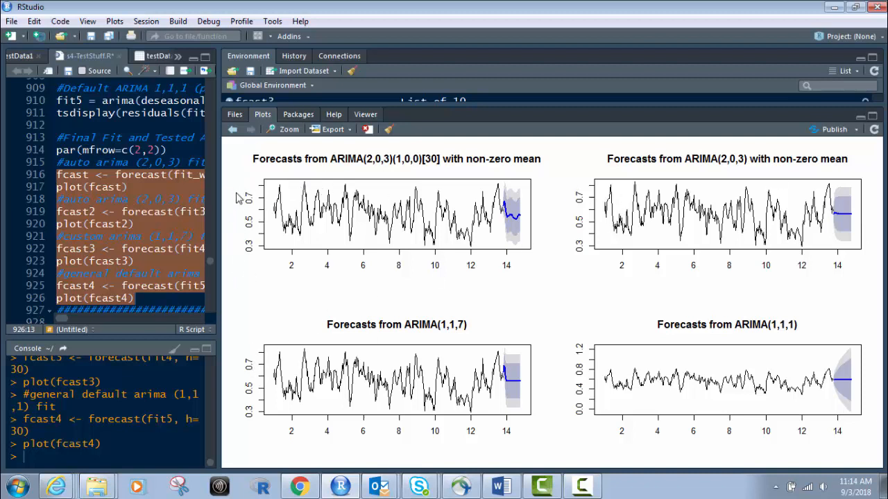
mouse_move(254, 158)
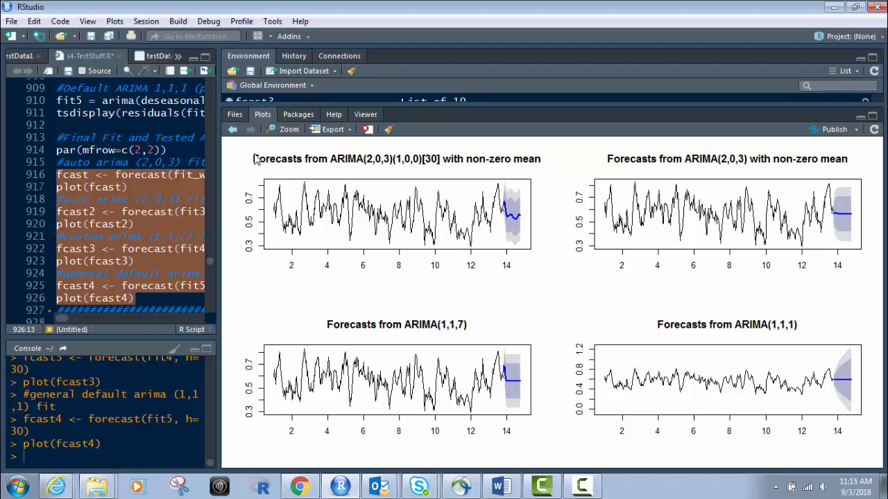
mouse_move(595, 385)
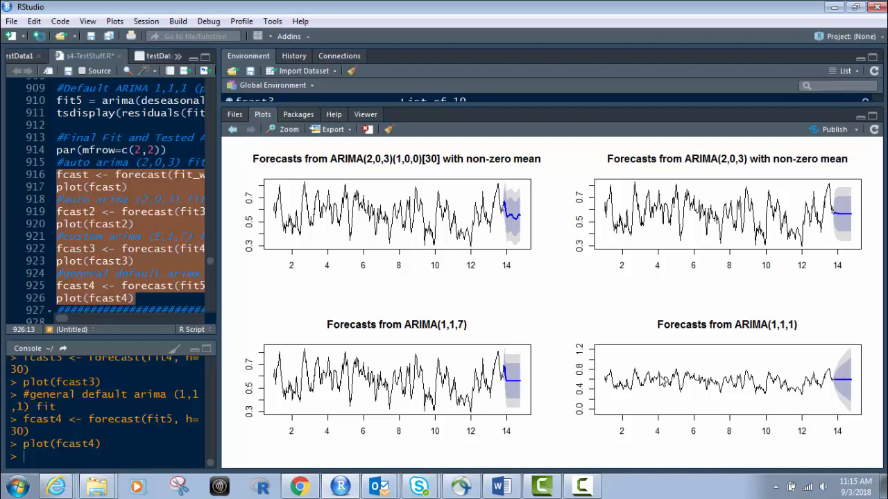
mouse_move(591, 372)
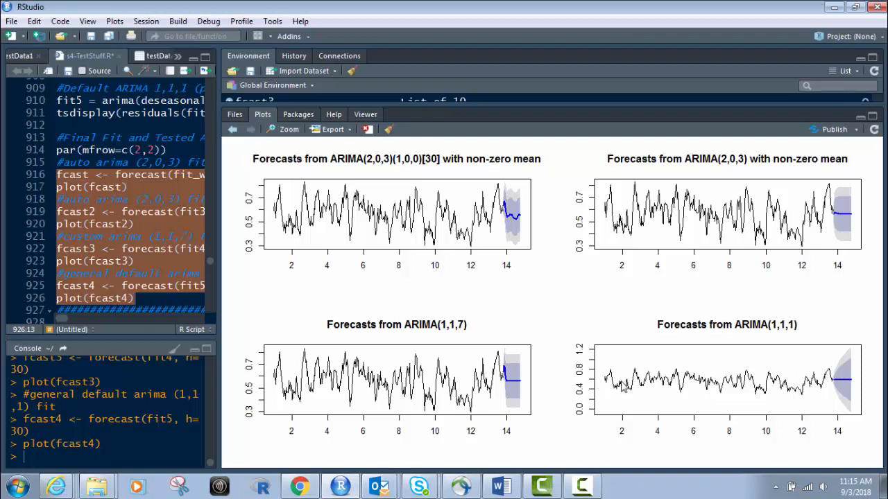
mouse_move(454, 363)
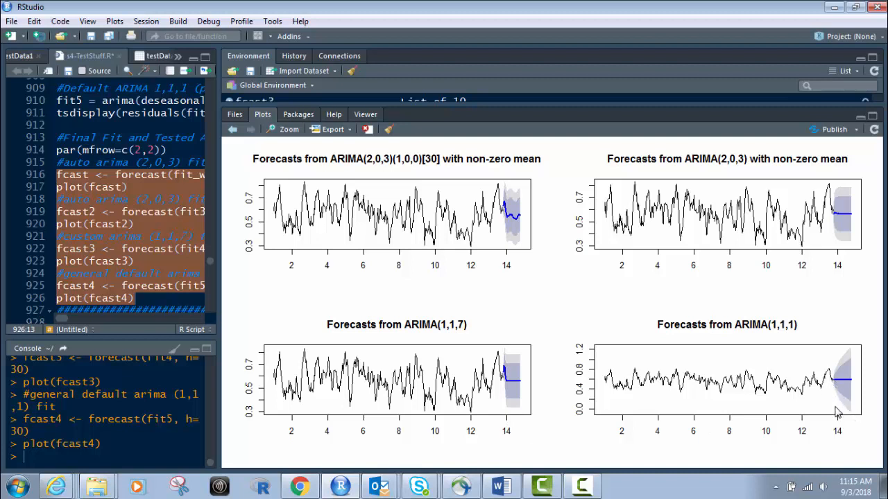
mouse_move(401, 242)
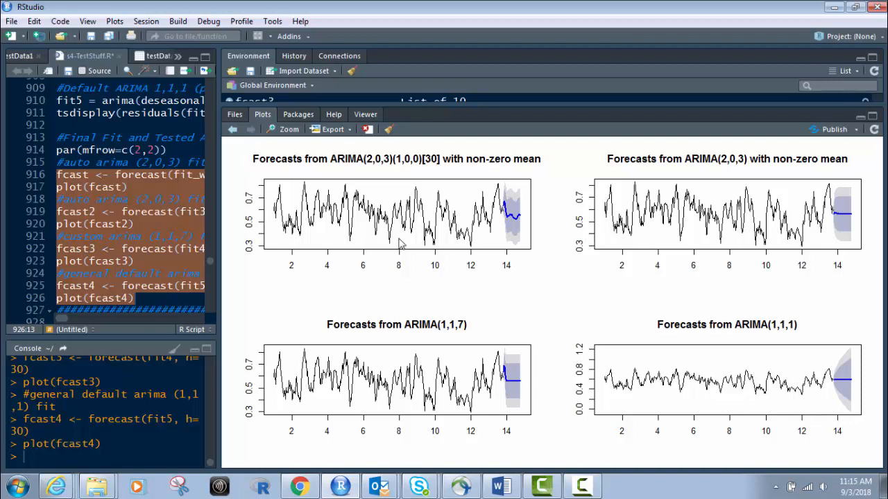
mouse_move(446, 260)
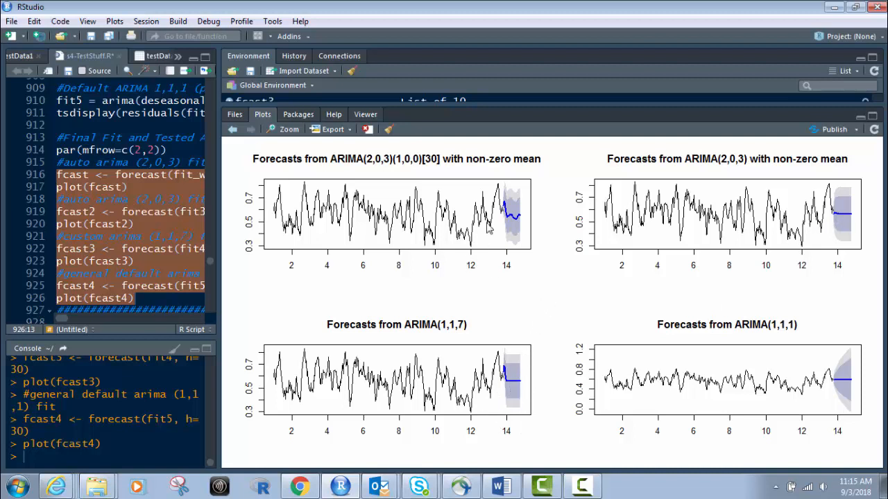
mouse_move(256, 180)
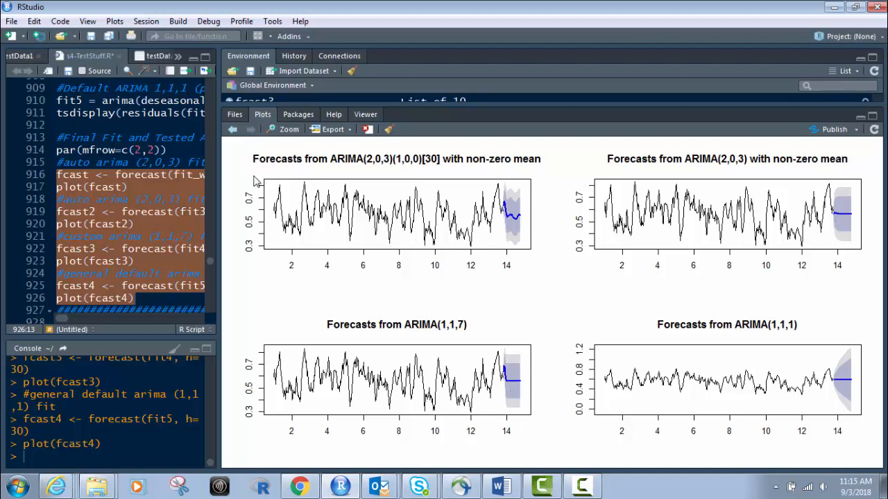
mouse_move(394, 121)
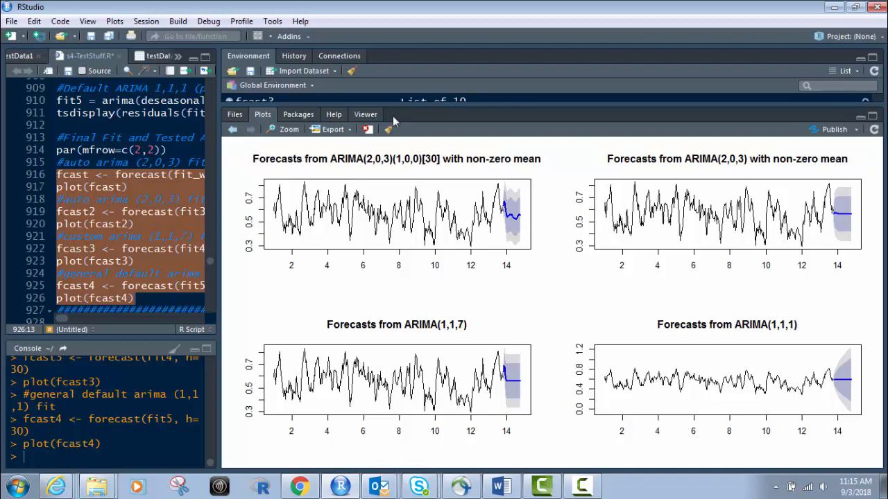
mouse_move(250, 187)
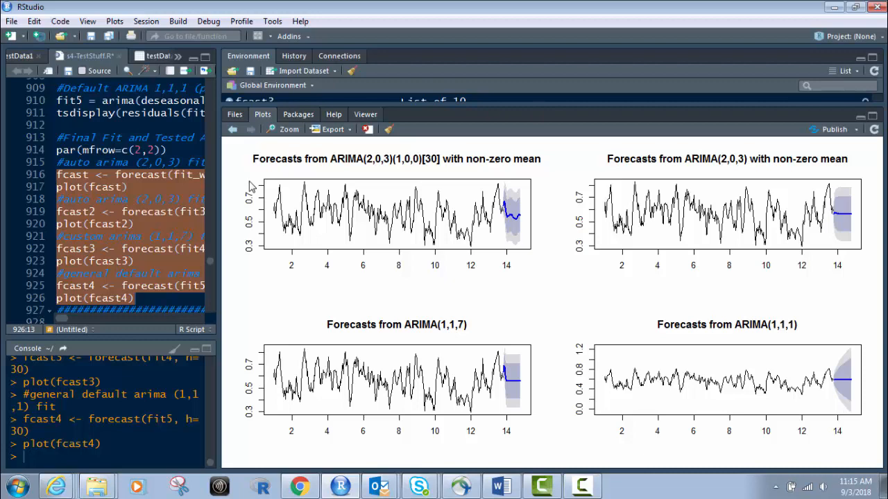
mouse_move(165, 199)
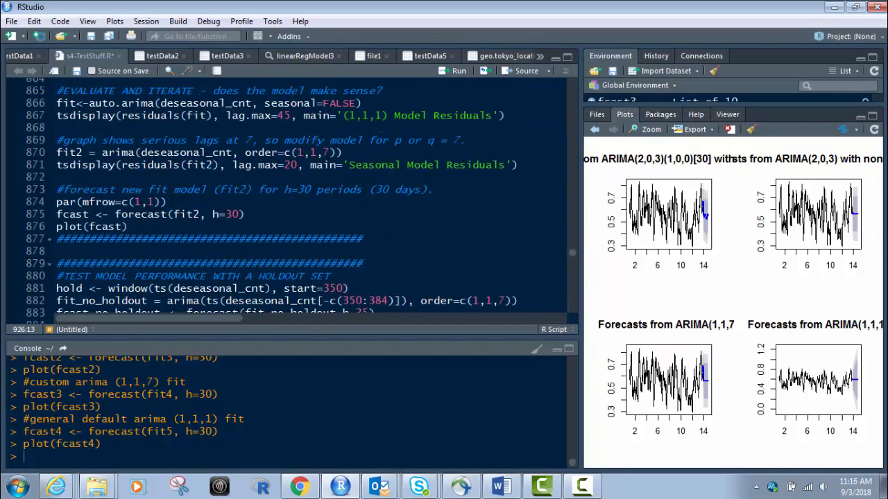
Scroll the script down to the final forecast block with the fit5 ARIMA(1,1,1) lines.
scroll(down, 3)
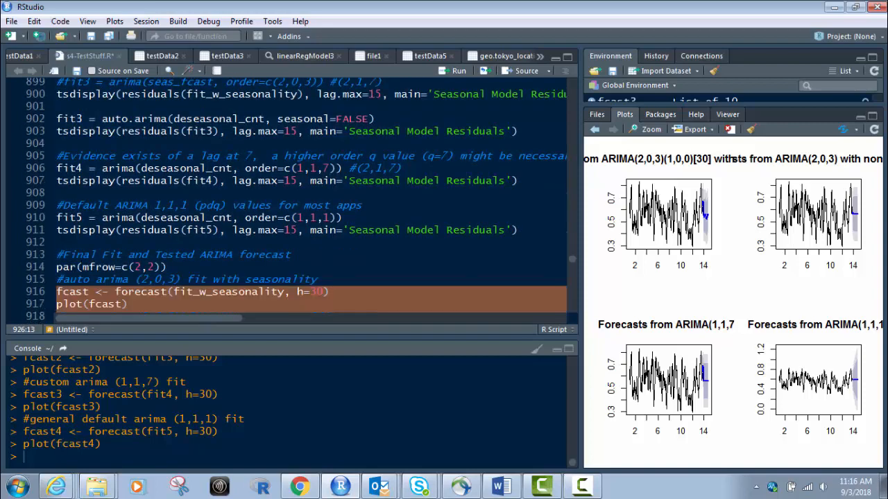
mouse_move(744, 188)
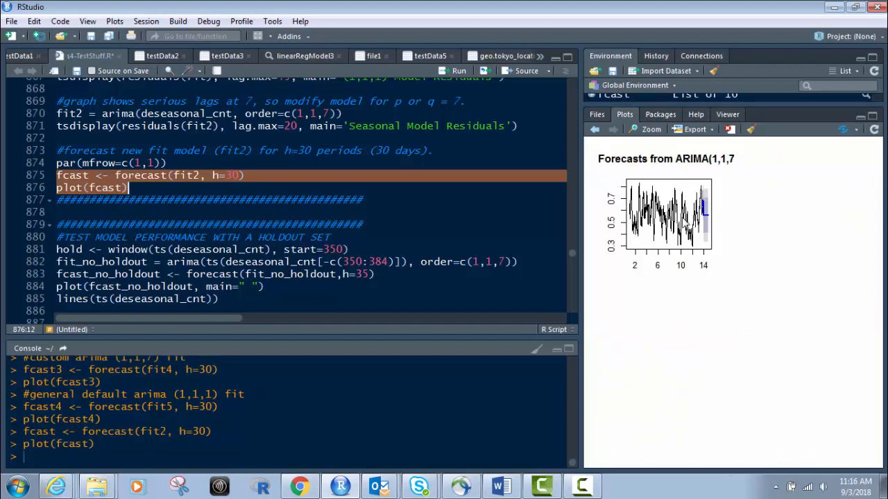
mouse_move(166, 177)
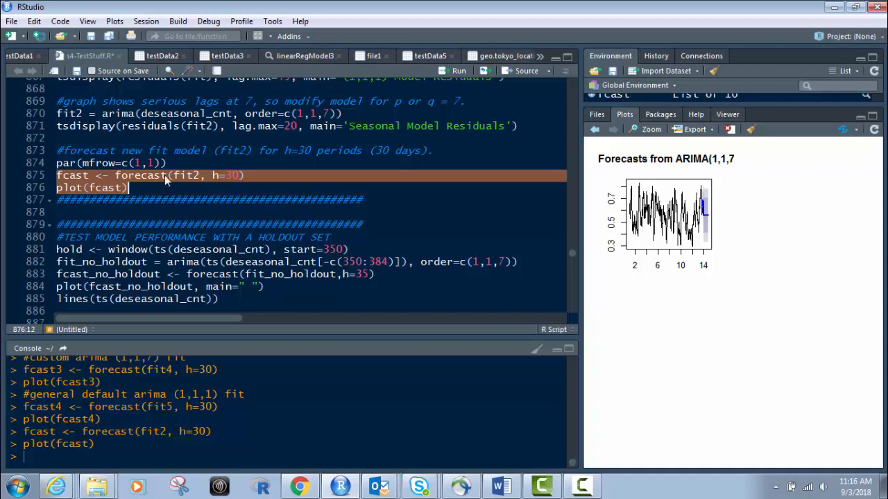
mouse_move(603, 250)
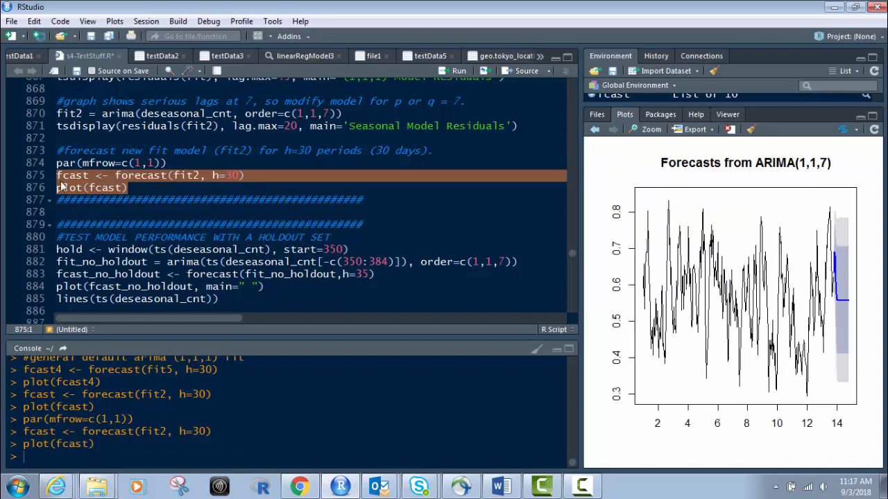
mouse_move(843, 397)
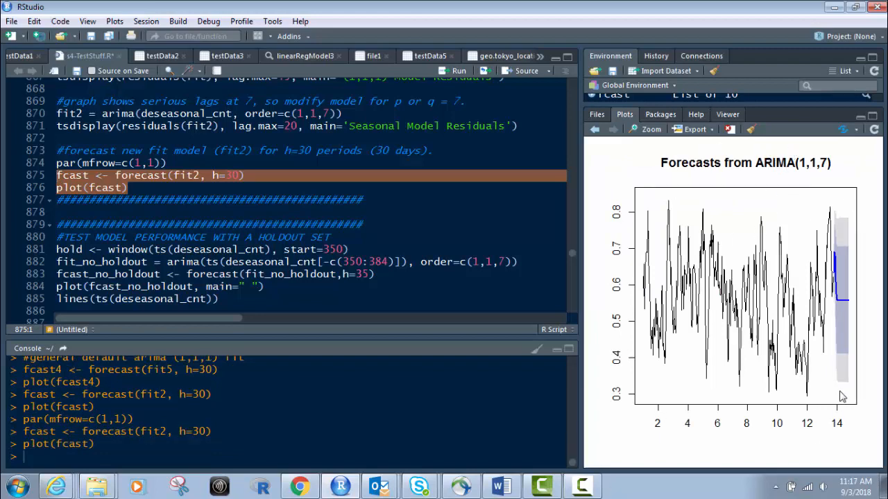
mouse_move(303, 176)
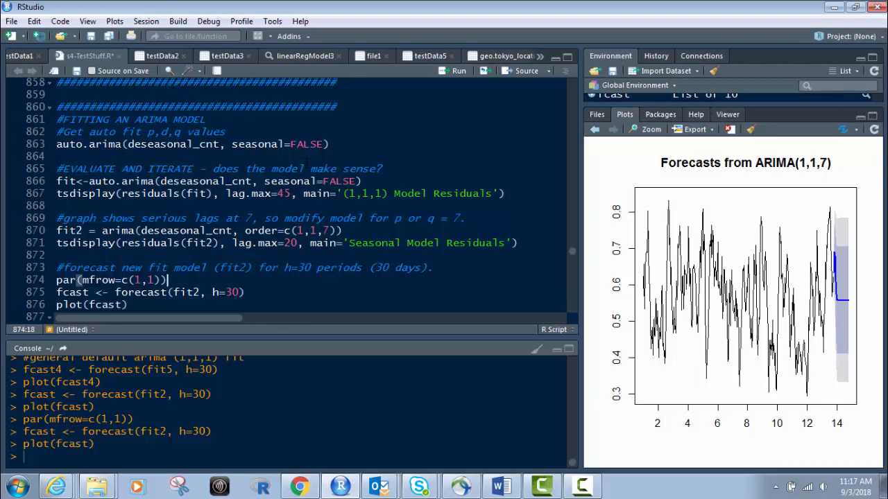
Scroll down through the script to the forecast(fit_w_seasonality, h=30) code.
scroll(down, 3)
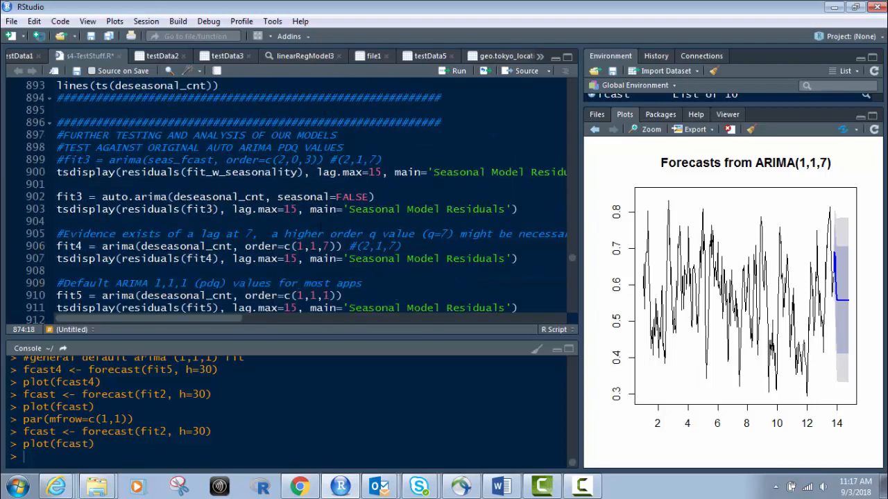
scroll(down, 3)
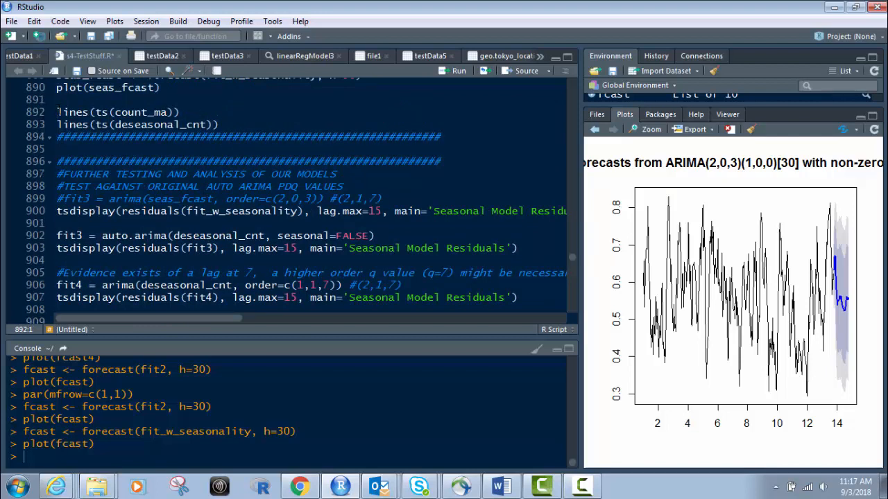
Copy the count_ma and deseasonal_cnt lines() calls and add them beneath plot(fcast).
drag(56, 112, 198, 125)
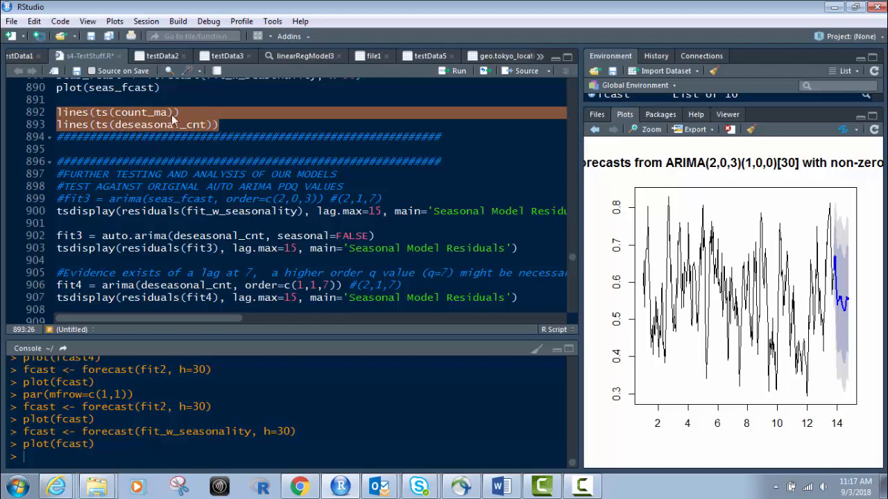
scroll(down, 3)
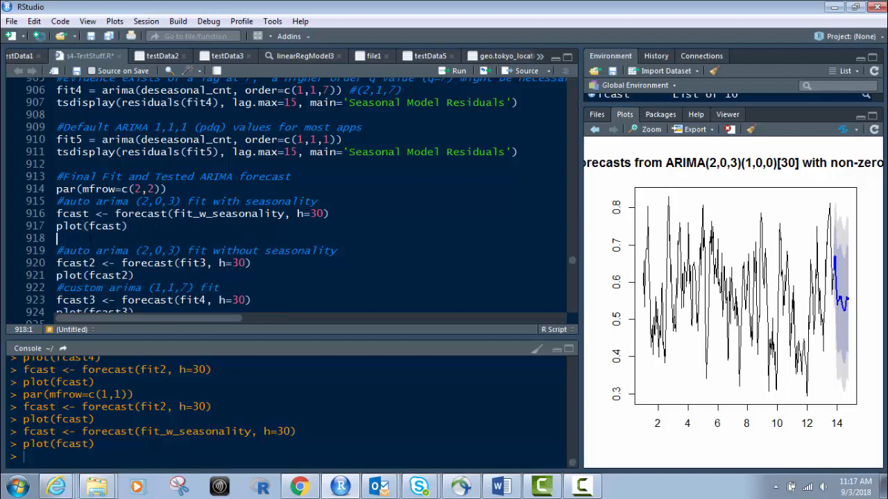
text(lines(ts(count_ma)))
text(lines(ts(deseasonal_cnt)))
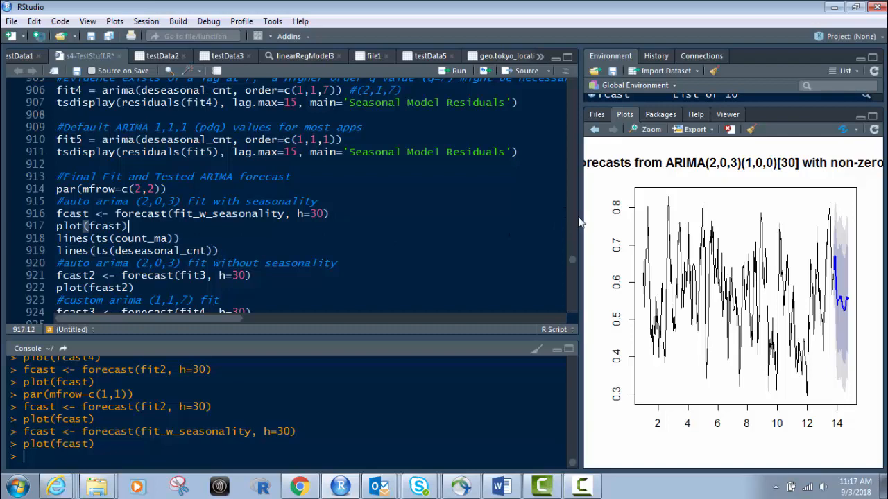
mouse_move(587, 217)
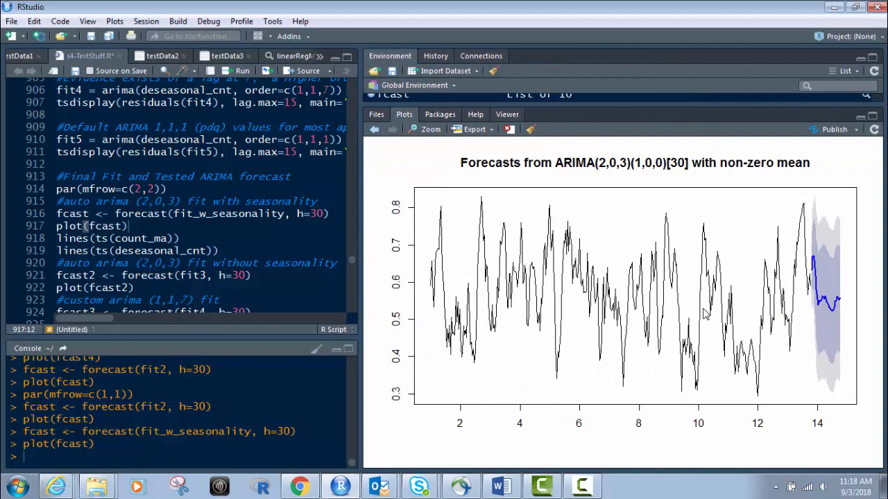
mouse_move(703, 315)
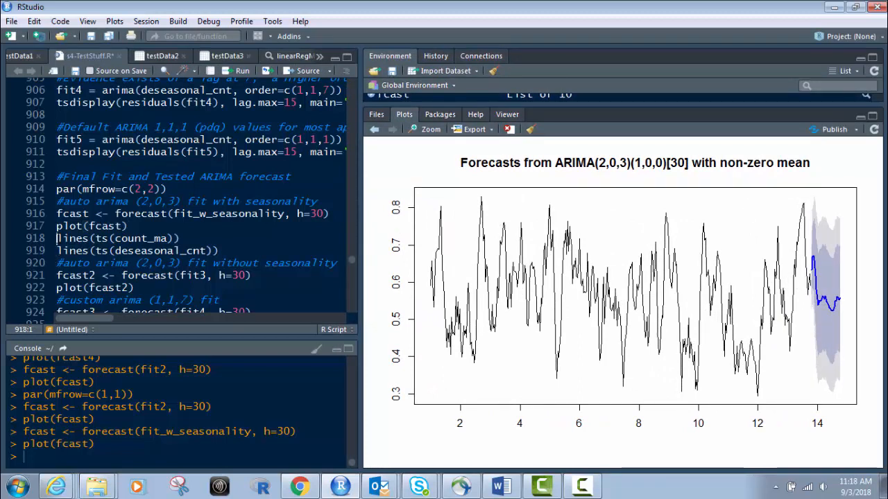
Run the lines(ts(count_ma)) and lines(ts(deseasonal_cnt)) overlay calls on lines 918–919.
drag(57, 238, 220, 251)
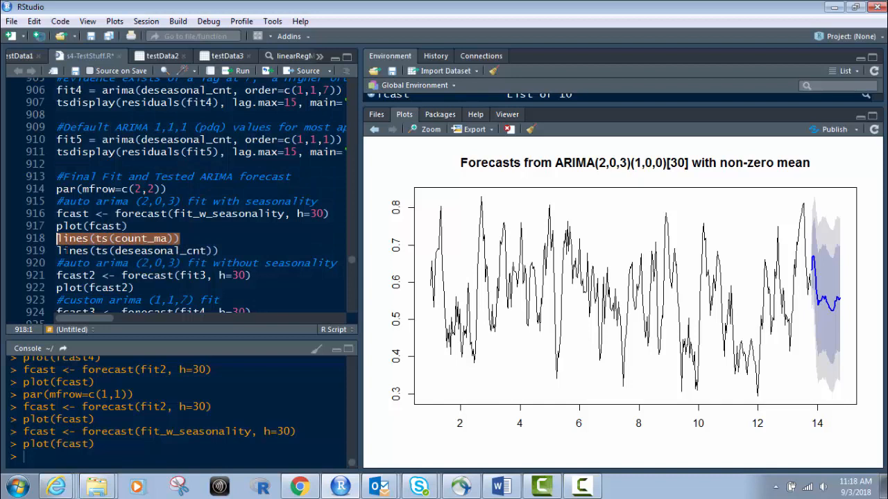
key(Return)
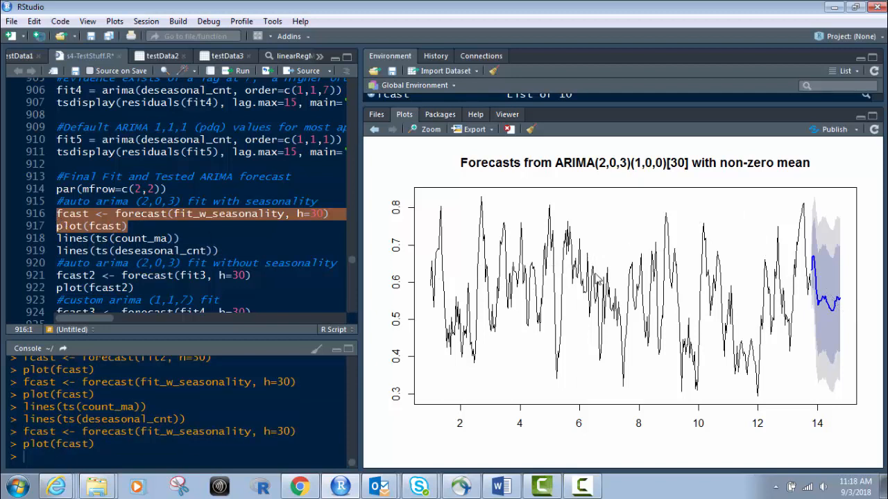
mouse_move(316, 217)
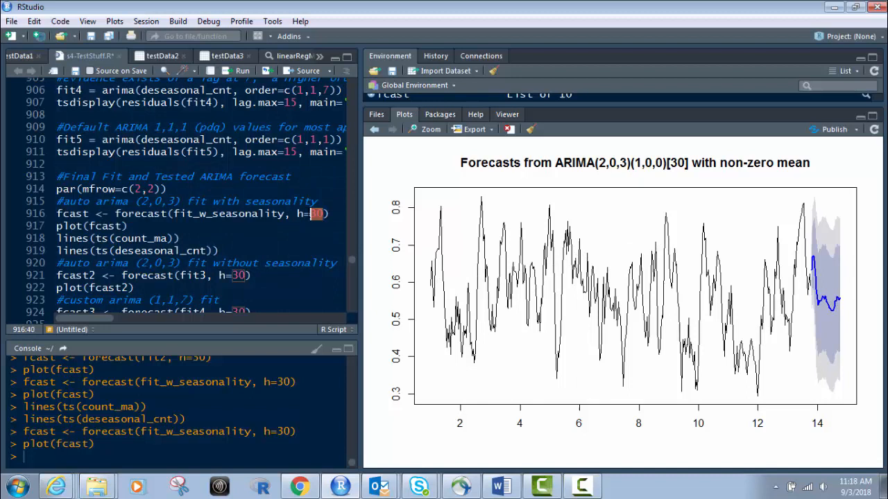
Set the seasonal forecast horizon to h=50 and select the two overlay line commands.
text(50)
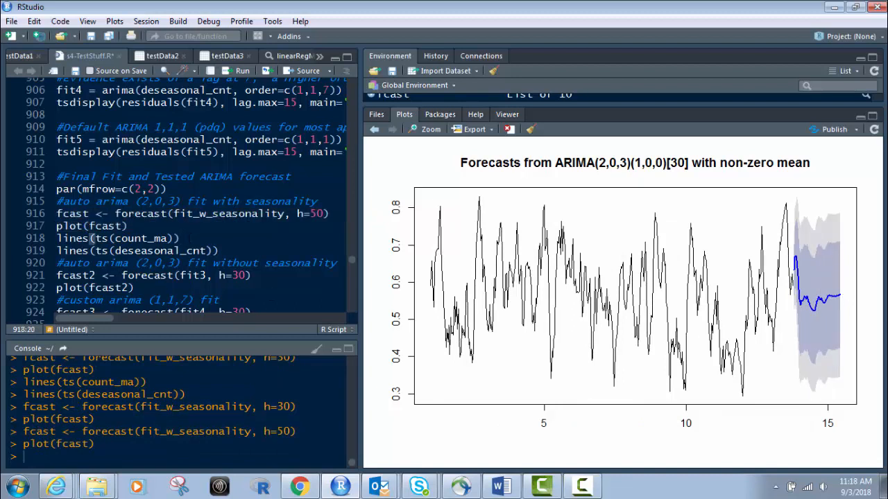
drag(57, 238, 222, 250)
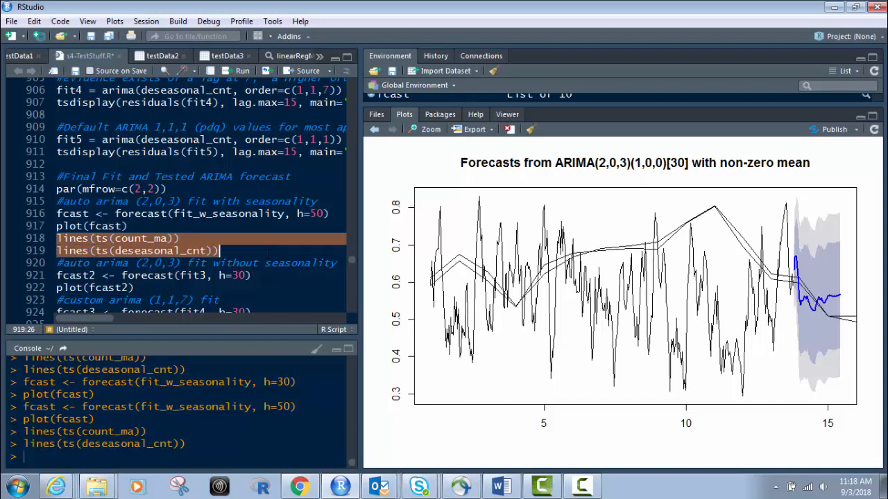
mouse_move(839, 321)
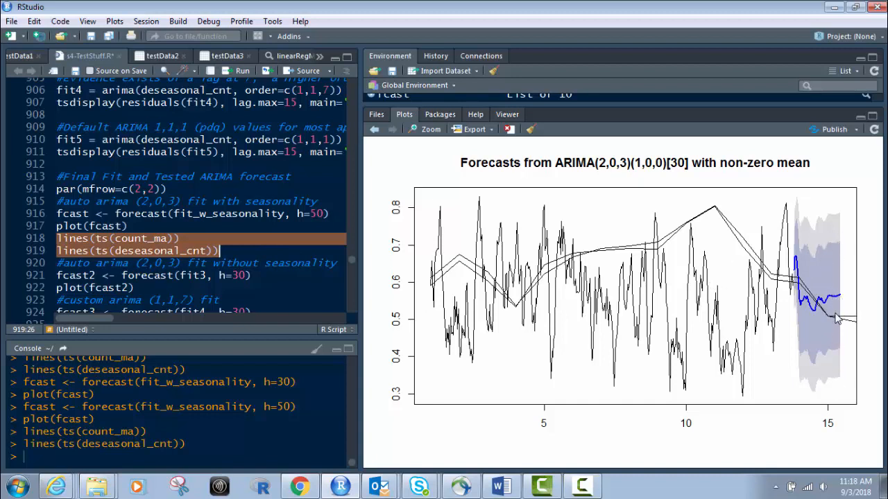
mouse_move(840, 301)
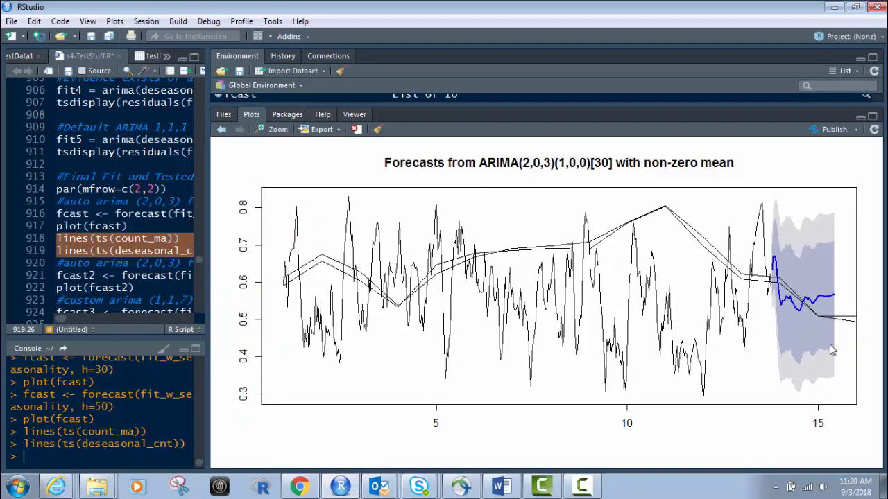
mouse_move(659, 238)
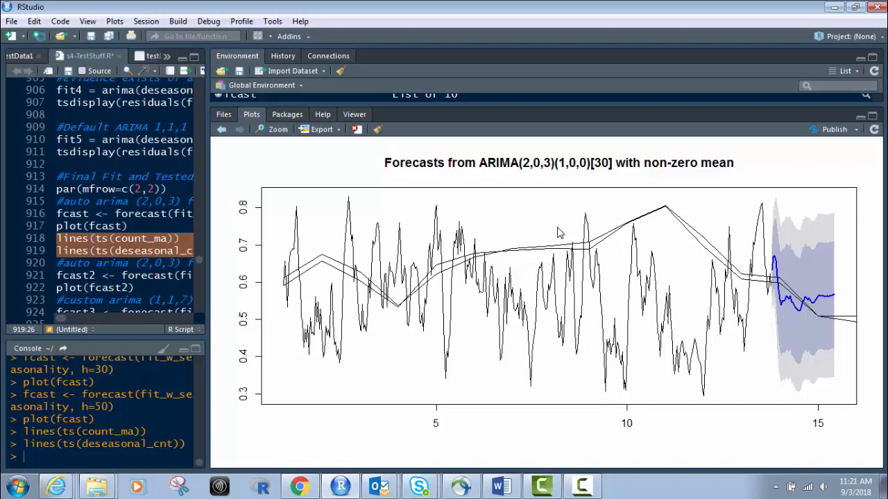
mouse_move(553, 169)
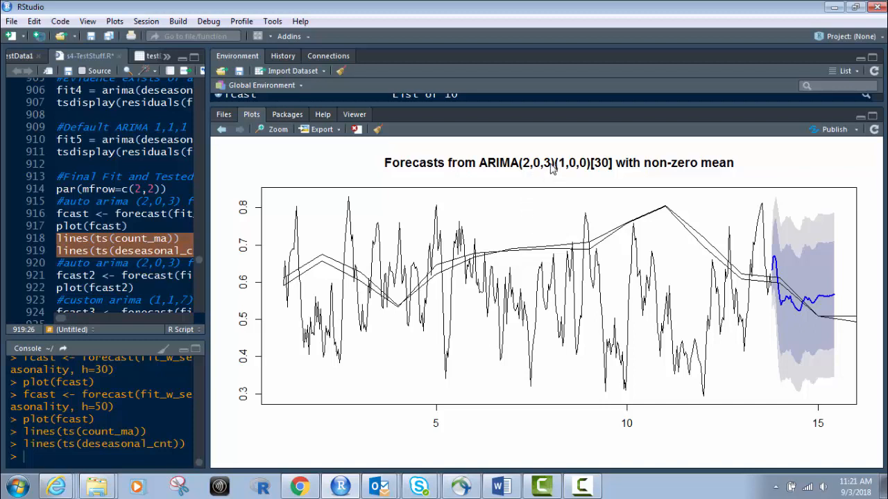
mouse_move(586, 292)
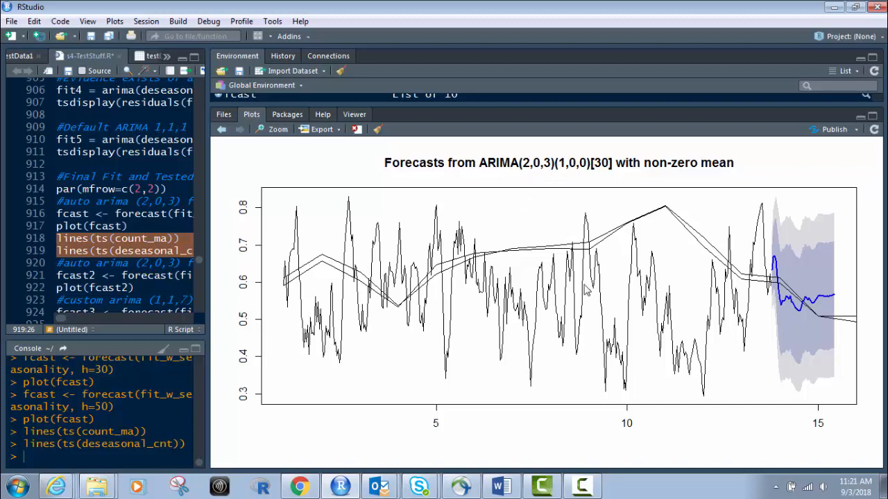
mouse_move(761, 302)
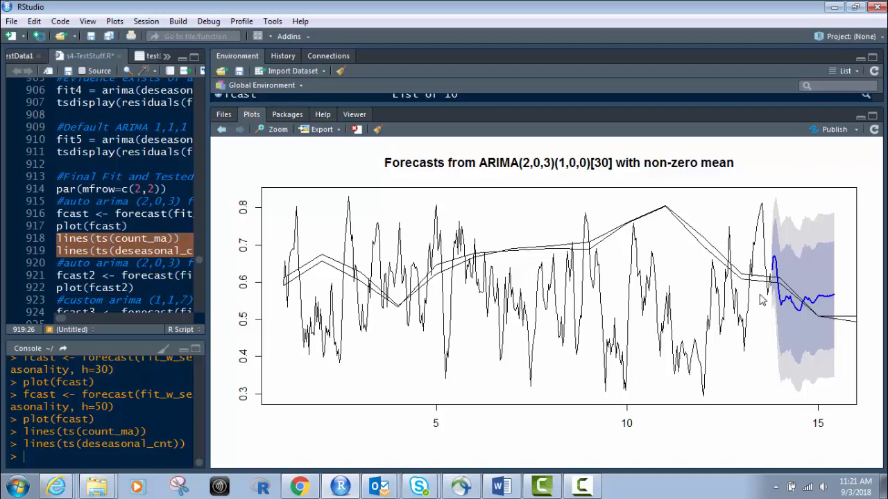
mouse_move(846, 291)
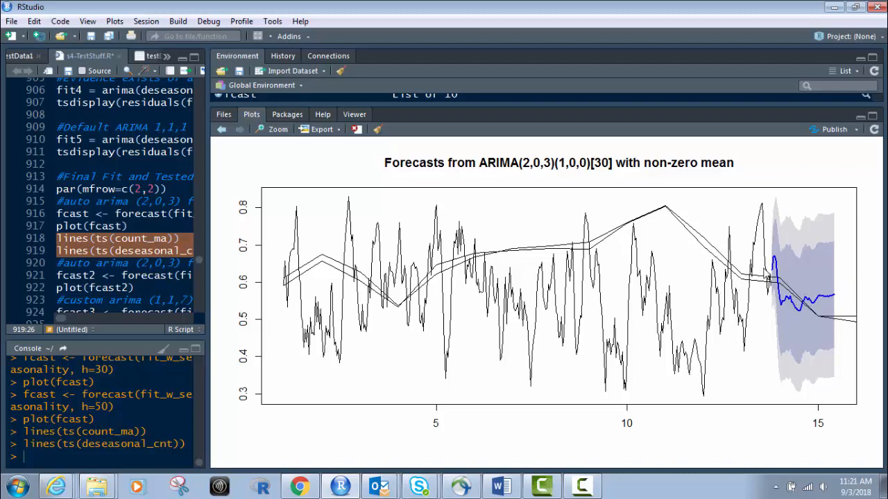
mouse_move(799, 313)
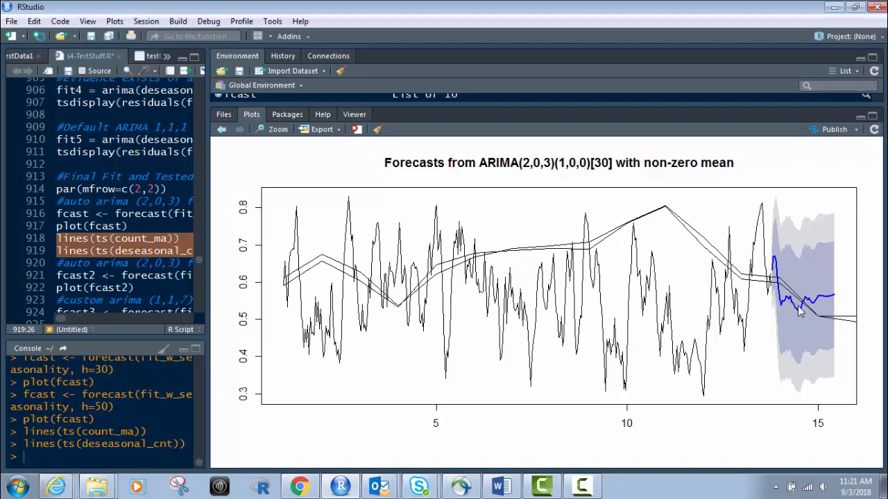
mouse_move(785, 304)
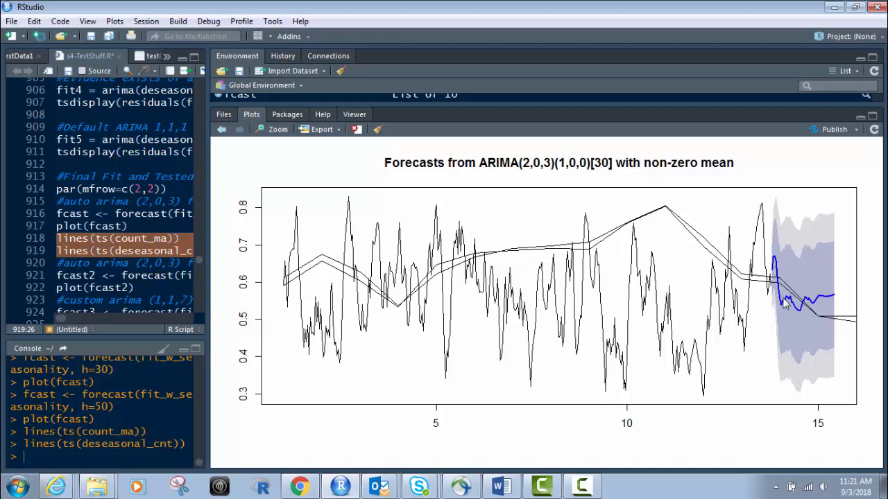
mouse_move(784, 306)
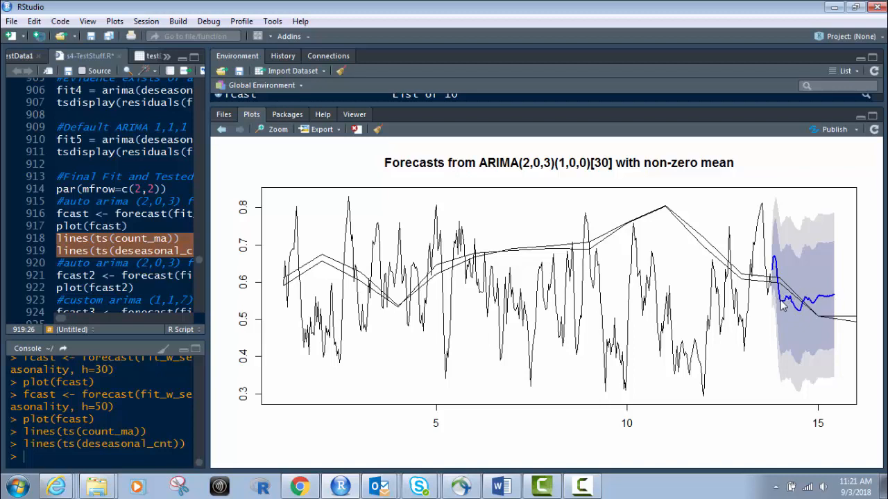
mouse_move(683, 297)
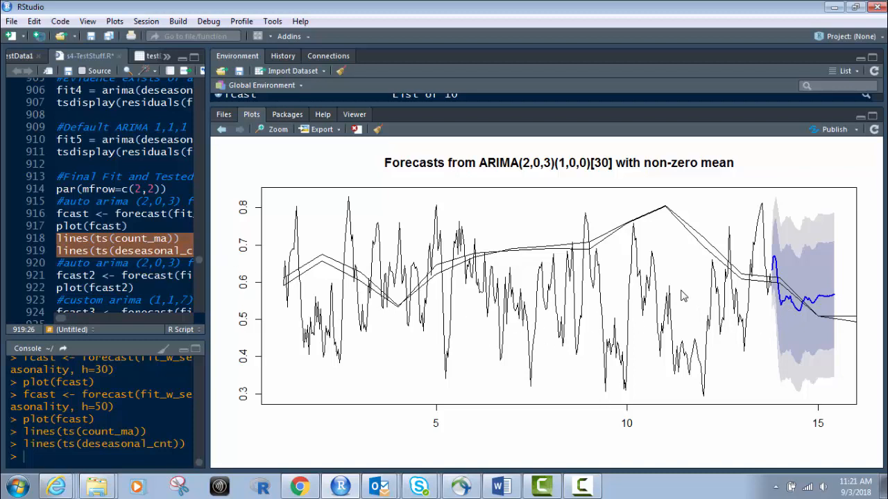
mouse_move(840, 299)
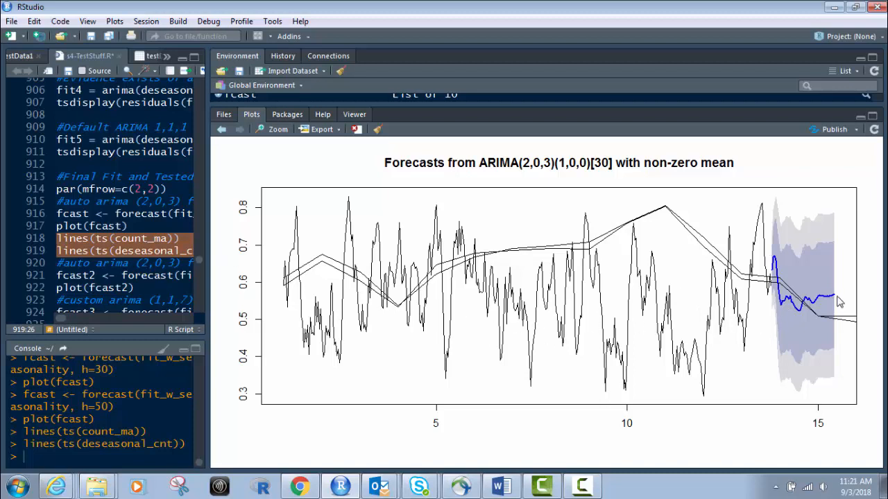